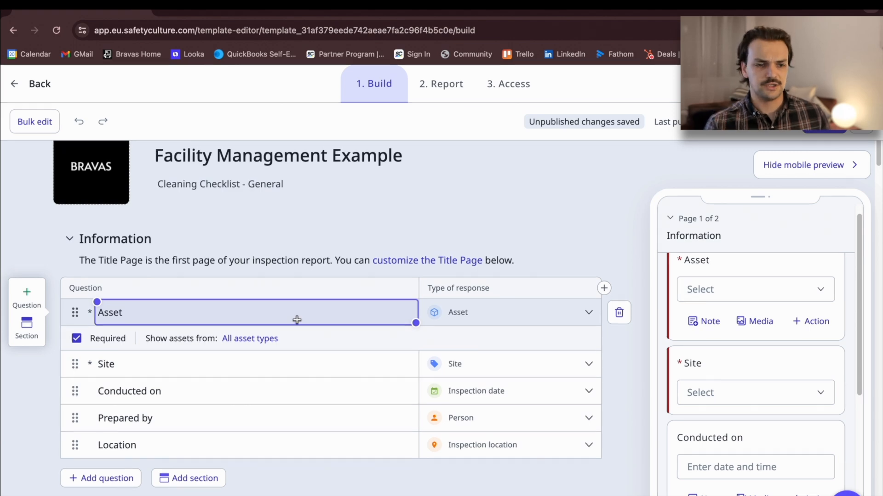
- Add a 'Test Questions' item under Internal Areas and open its Perfect/Clean/Fair/Poor answer set for editing
scroll("down", 3)
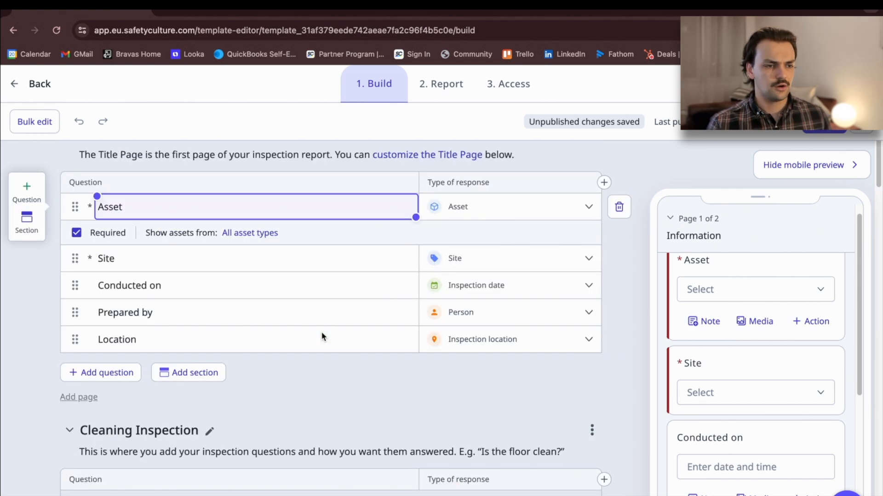
scroll("down", 3)
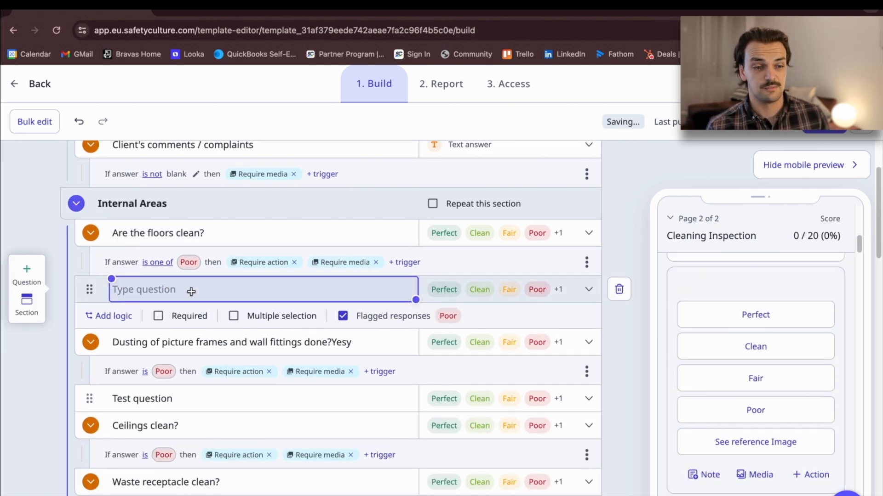
type("Test Questions")
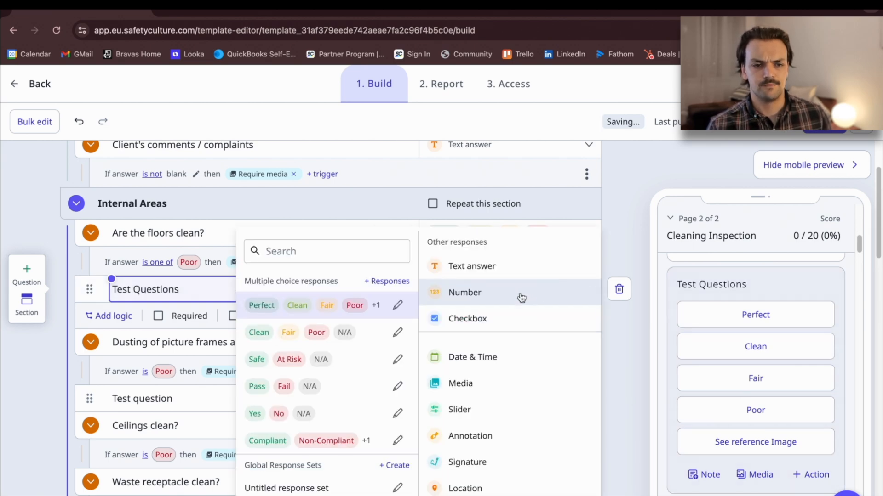
left_click(397, 305)
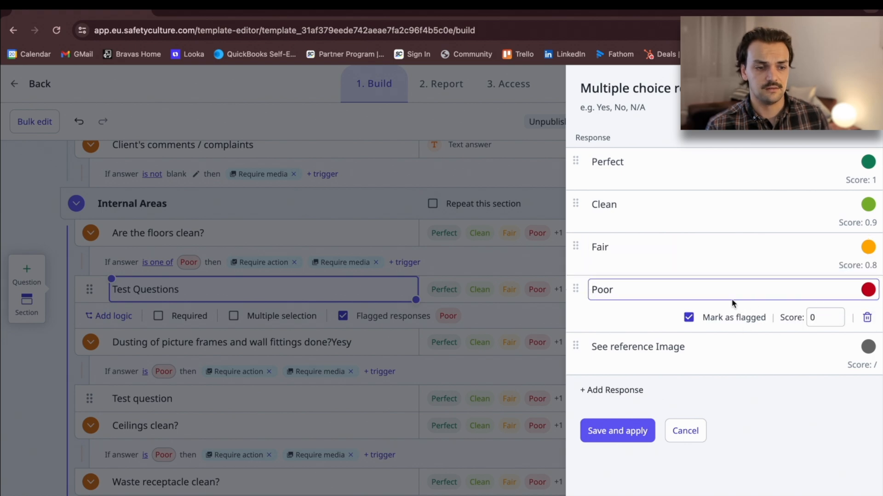
- Save and apply the graded answer set to Test Questions
left_click(616, 430)
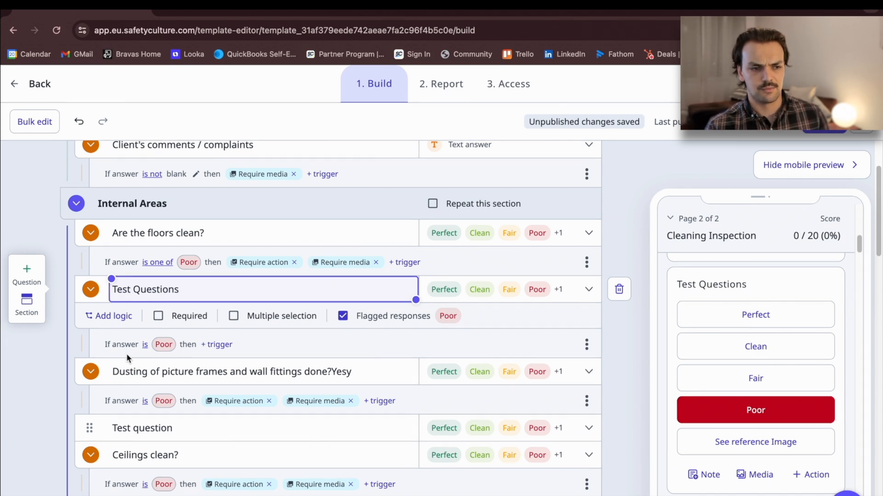
- Make a Poor answer to Test Questions require media evidence and an action
left_click(216, 345)
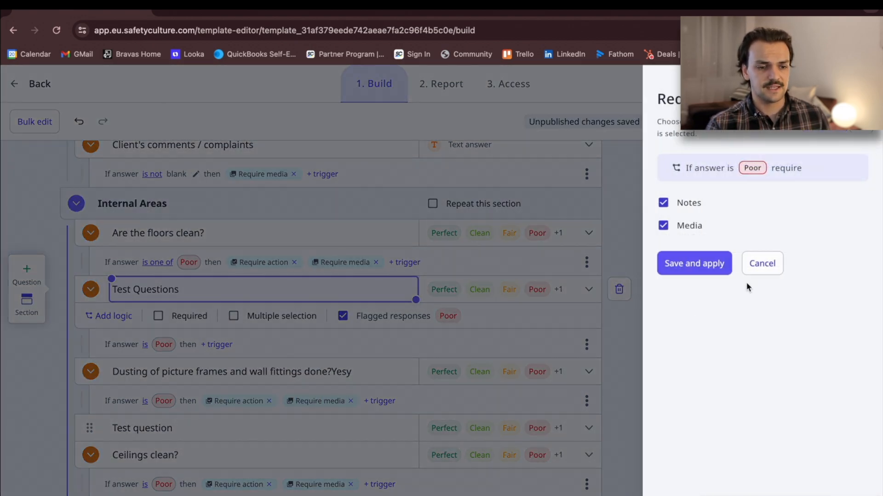
left_click(693, 263)
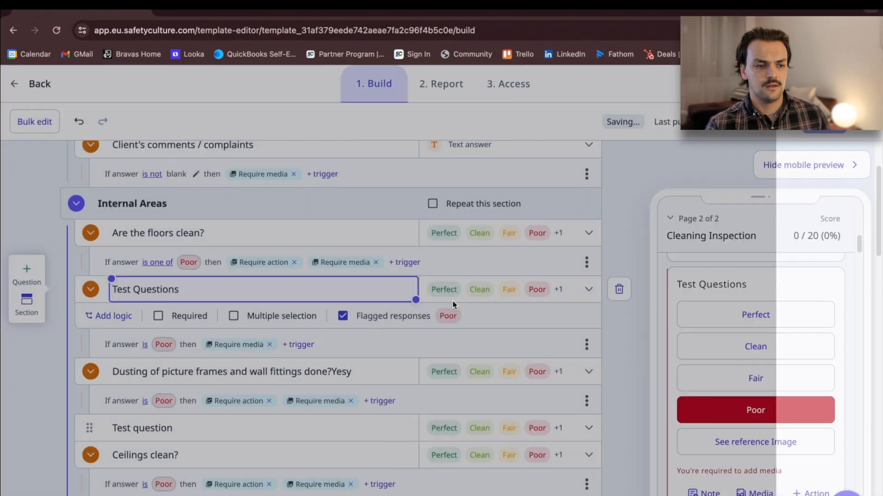
left_click(298, 345)
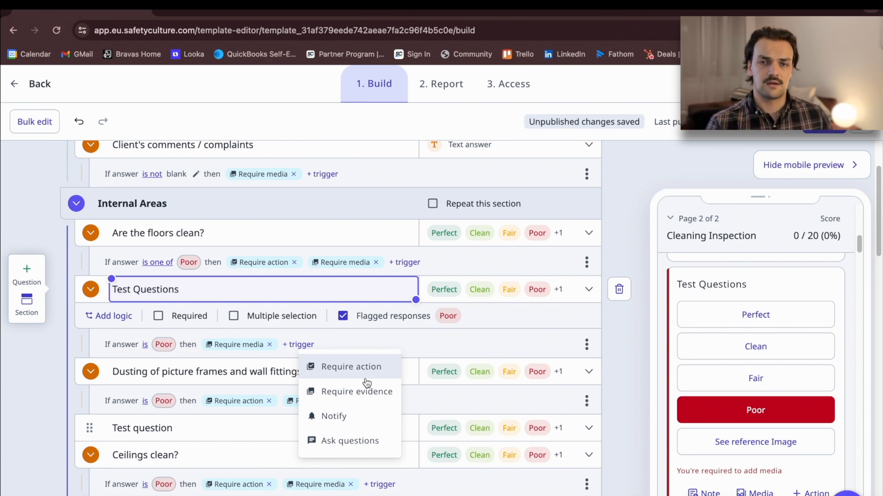
mouse_move(381, 375)
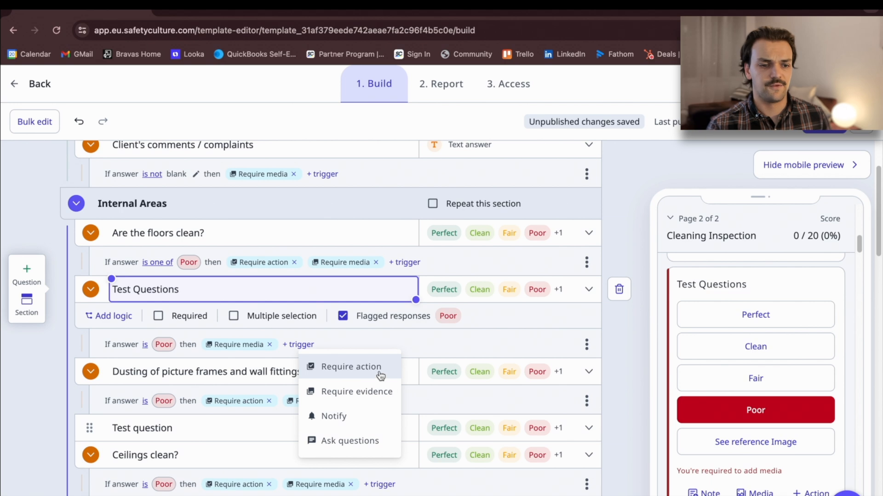
left_click(351, 367)
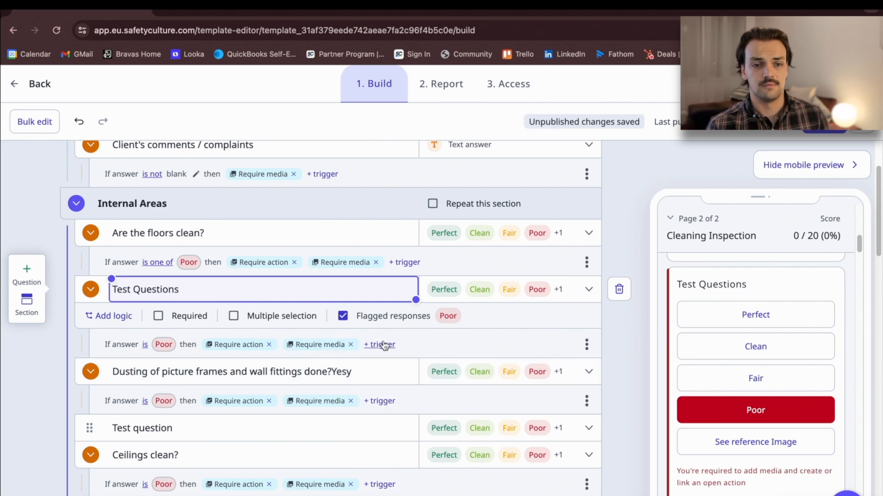
mouse_move(385, 345)
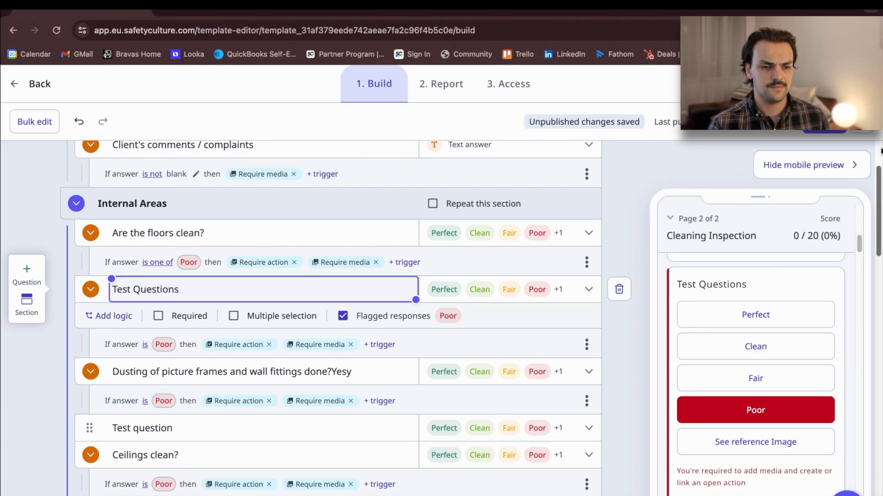
- Publish the updated Facility Management Example template
left_click(32, 84)
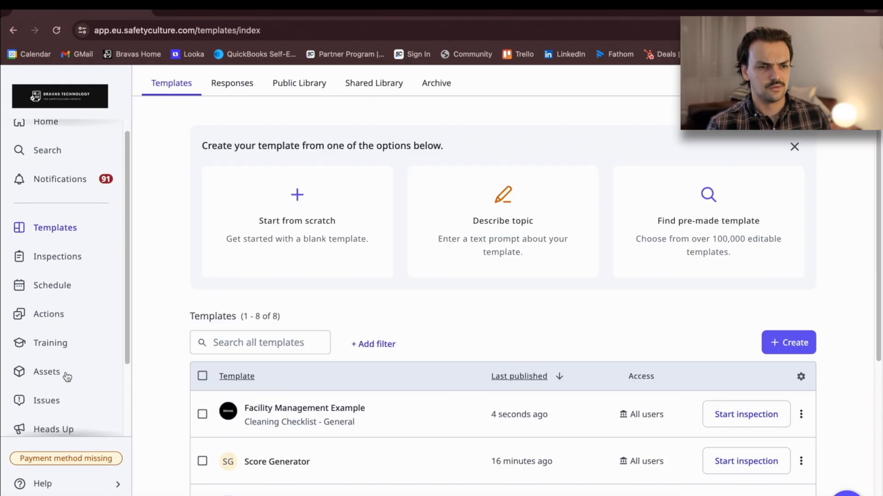
- Open the CHELSEABANK asset record and review its scheduled daily inspection and open actions
left_click(46, 372)
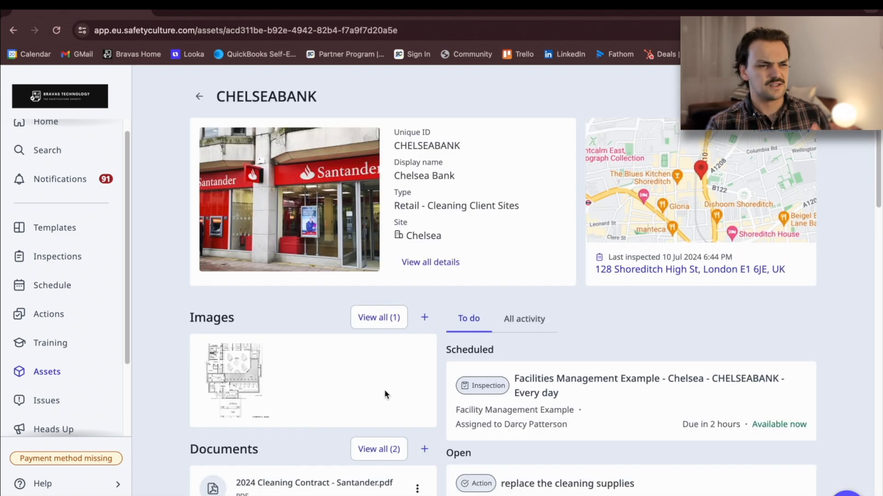
mouse_move(599, 353)
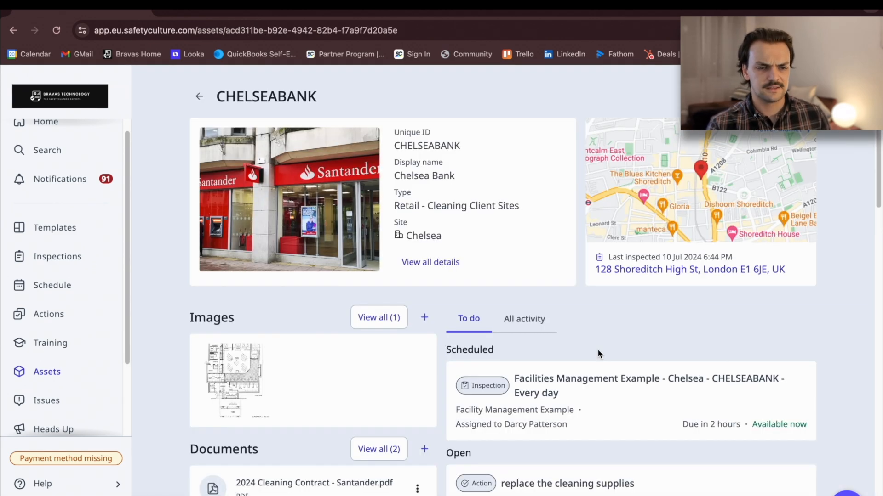
mouse_move(702, 342)
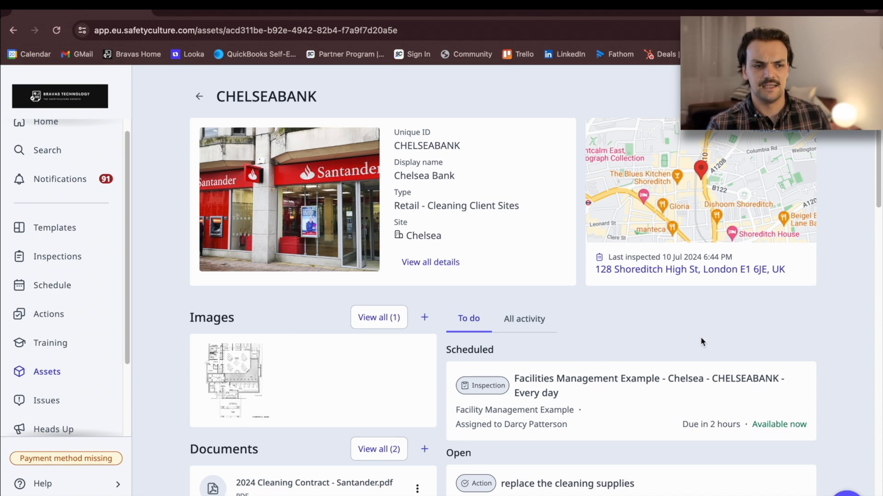
scroll("down", 3)
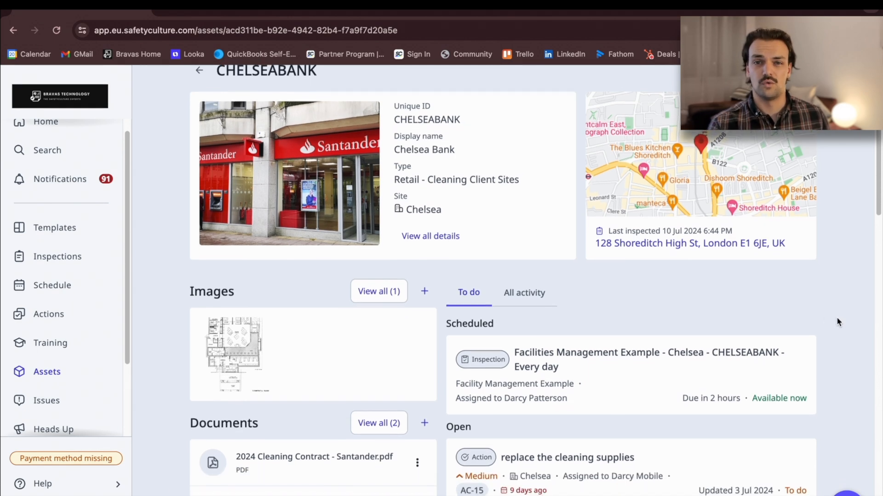
scroll("down", 3)
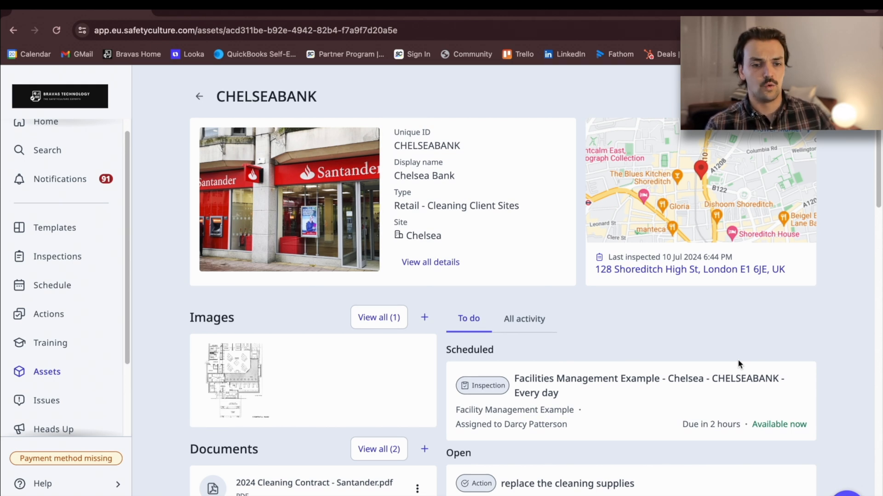
scroll("down", 3)
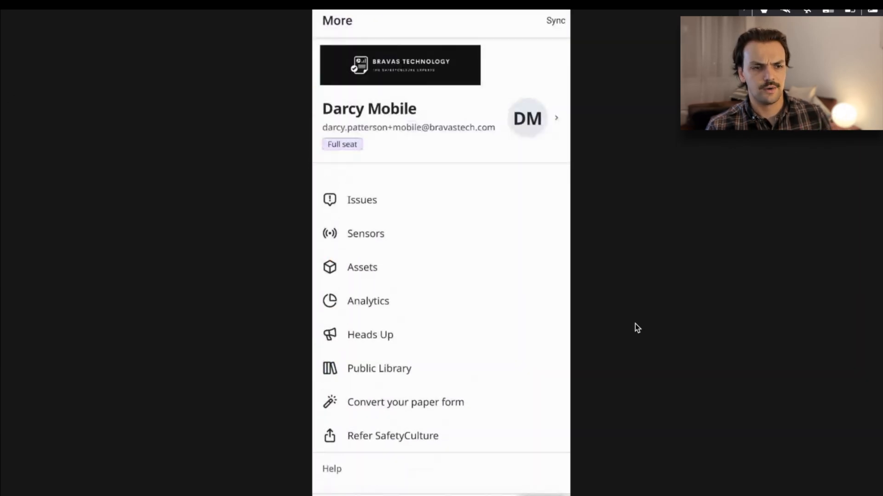
- Review the CHELSEABANK asset's media and documents, then open its scheduled daily inspection
scroll("down", 3)
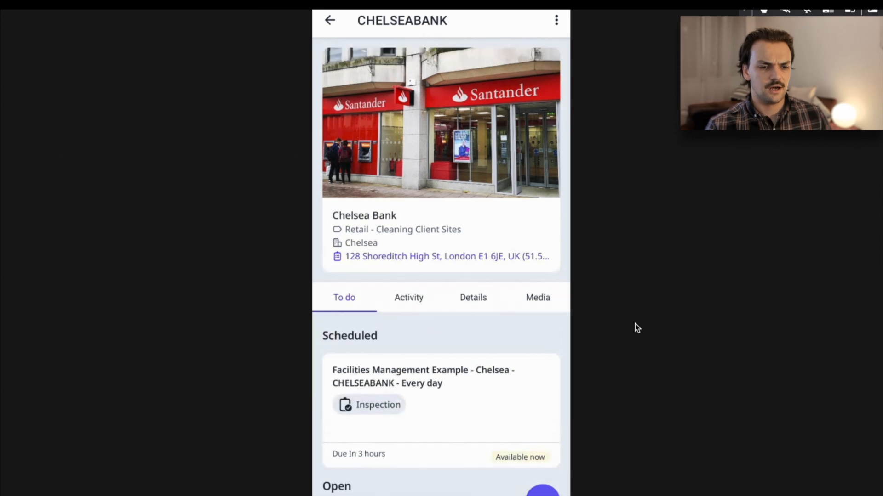
left_click(537, 297)
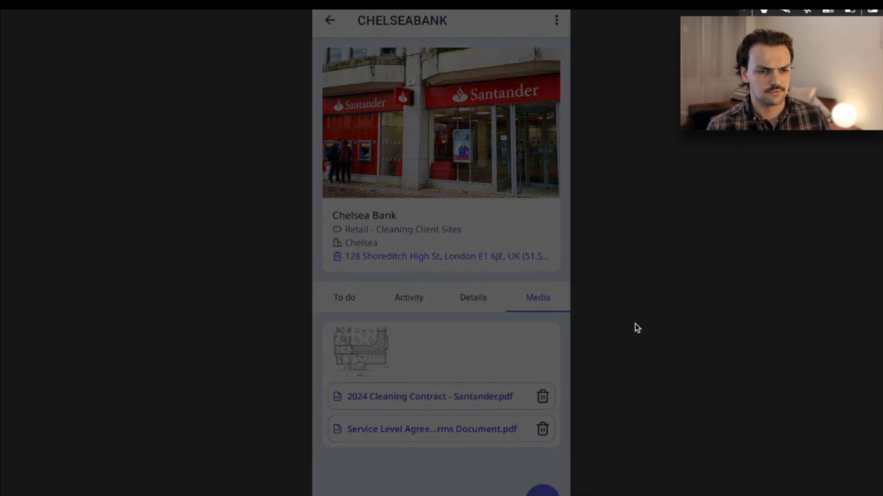
left_click(429, 396)
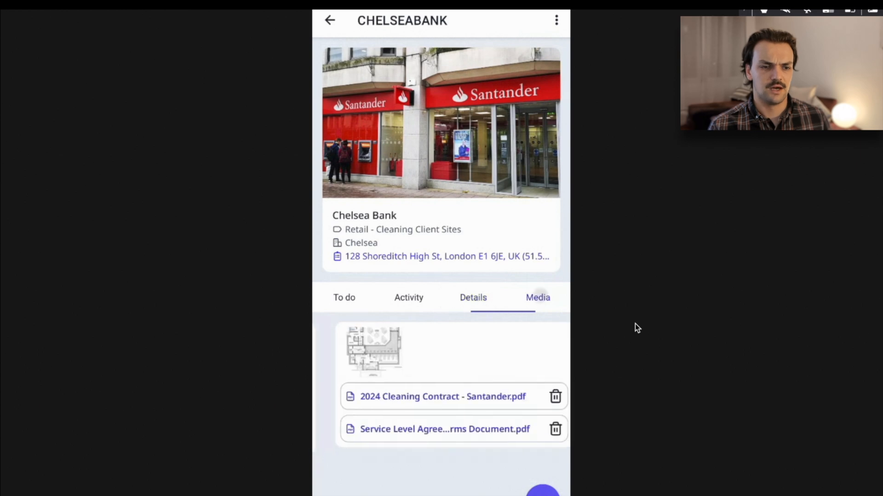
left_click(374, 349)
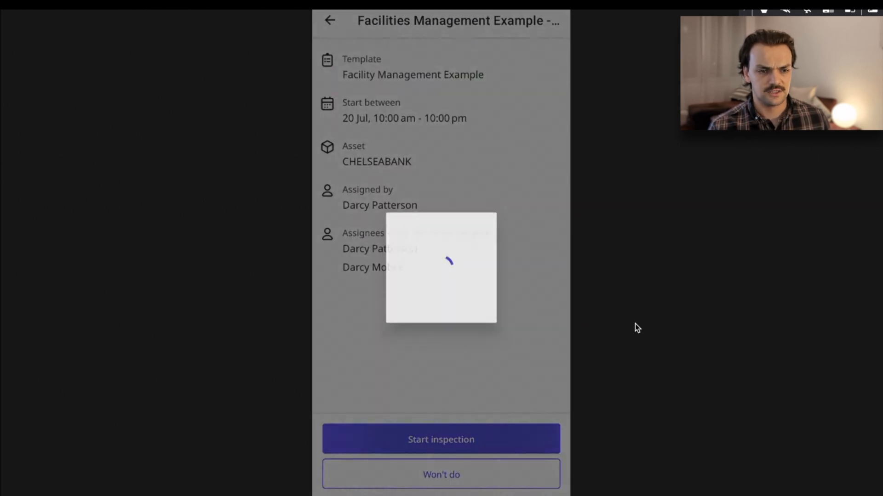
- Start the Chelsea Bank inspection and continue past Information to the Cleaning Inspection page
left_click(440, 440)
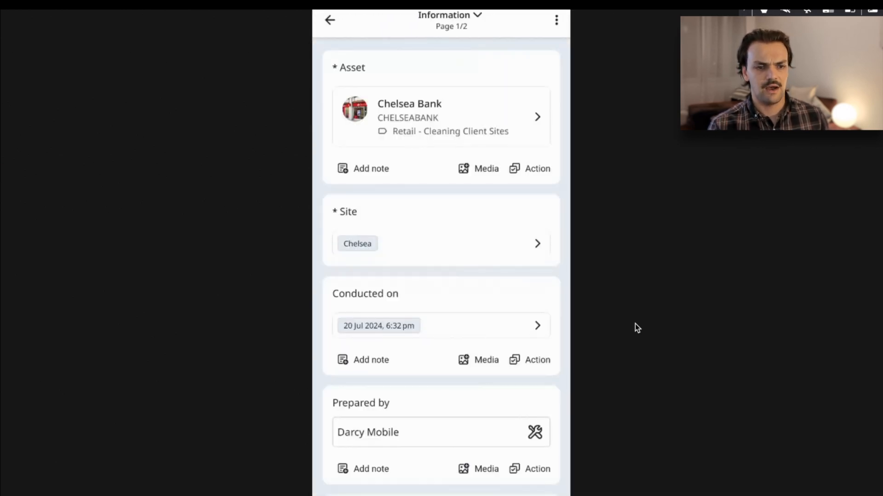
scroll("down", 3)
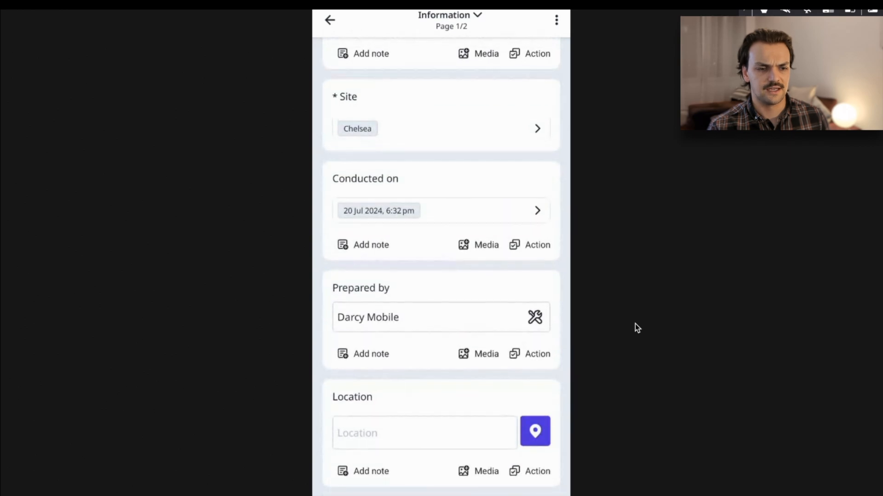
left_click(534, 432)
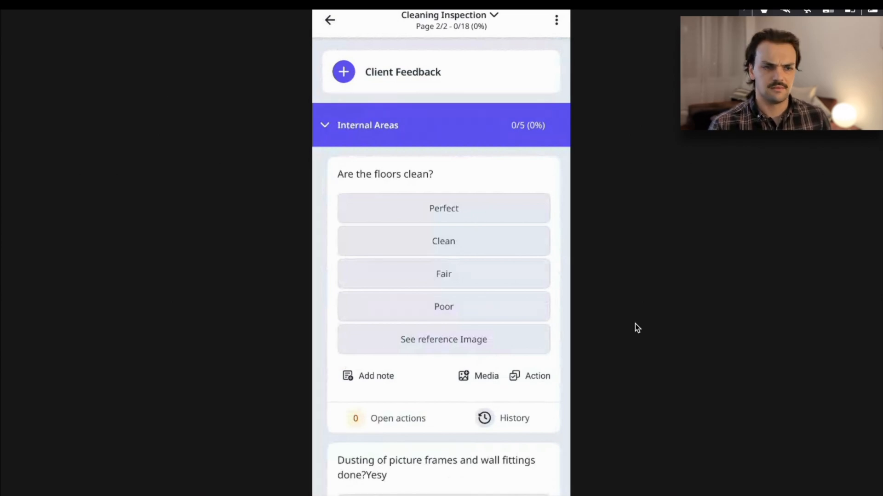
- Add client feedback 'Client reported a spill in the kitchen on level 1' and open the camera for its photo
left_click(343, 72)
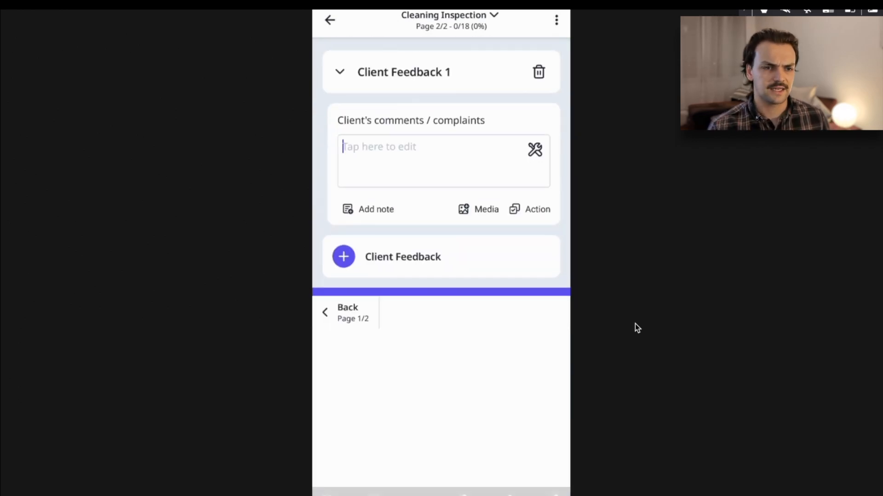
type("Client reported")
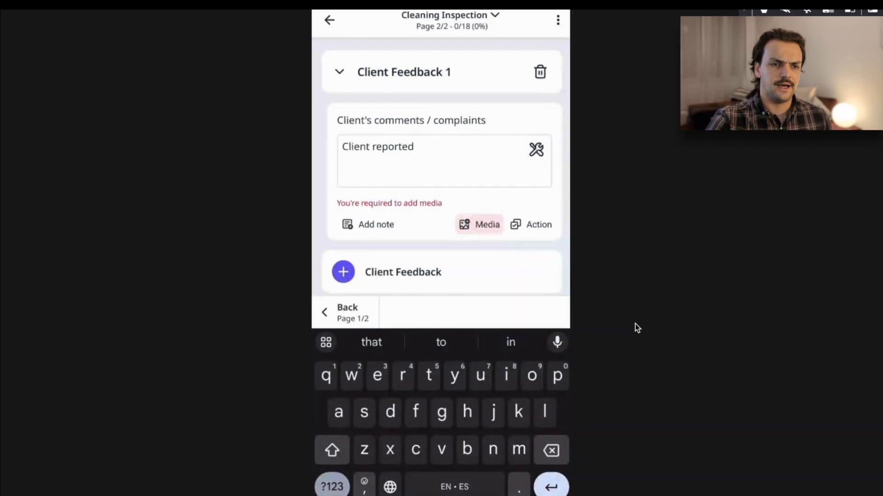
type("a spill in the kitchen on level")
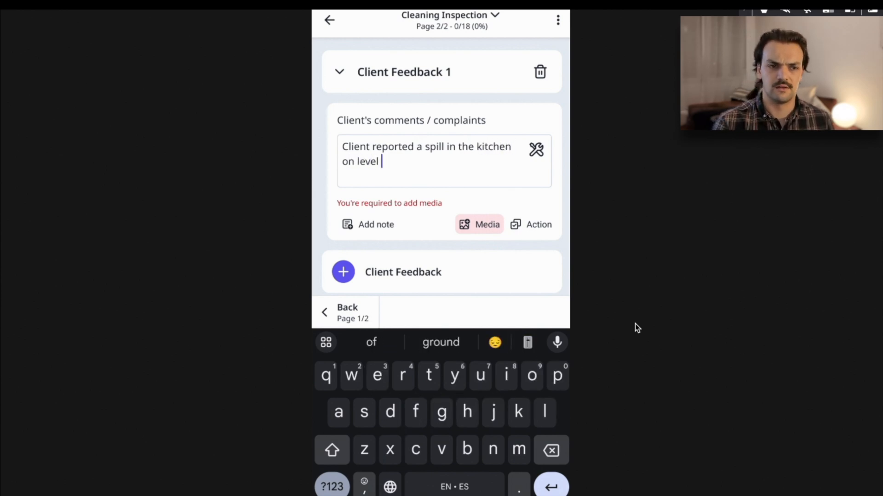
type("1")
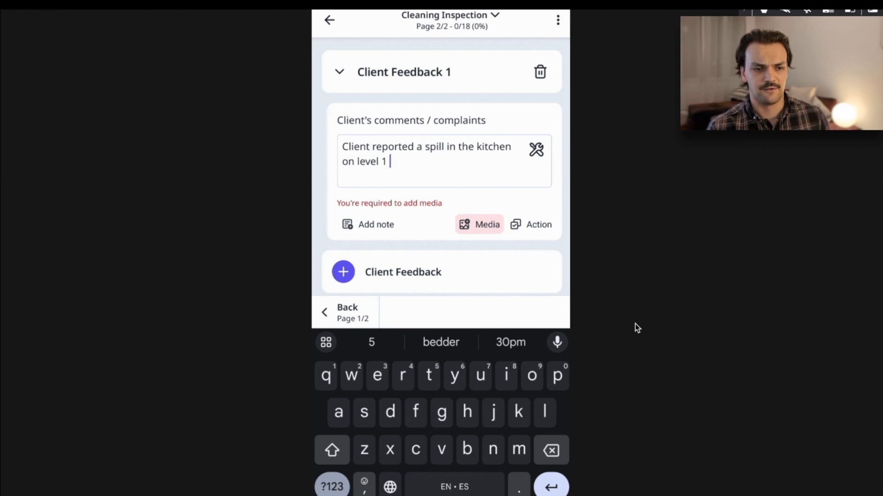
left_click(479, 224)
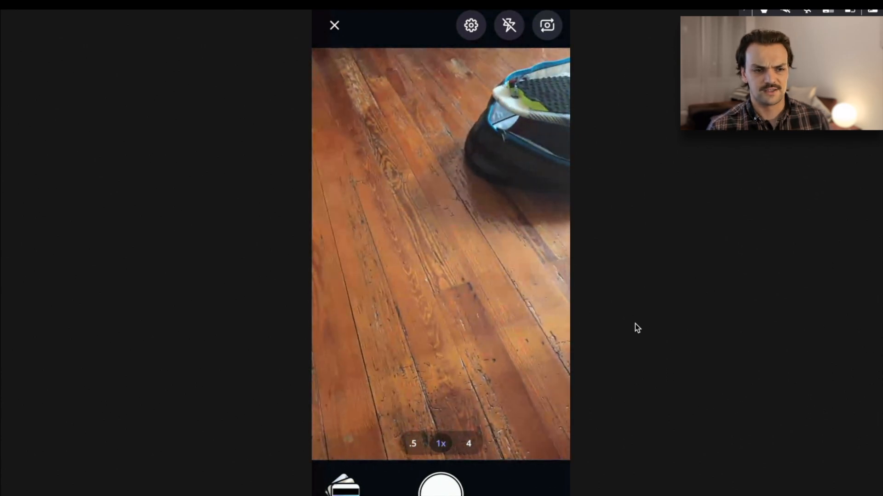
- Photograph the feedback, rate 'Ceilings clean?' Perfect and bring up its media attachment options
left_click(440, 485)
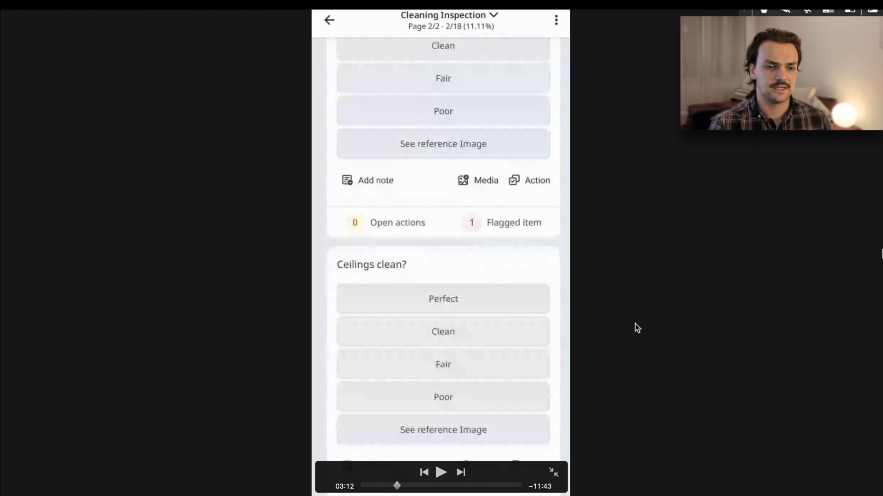
left_click(443, 330)
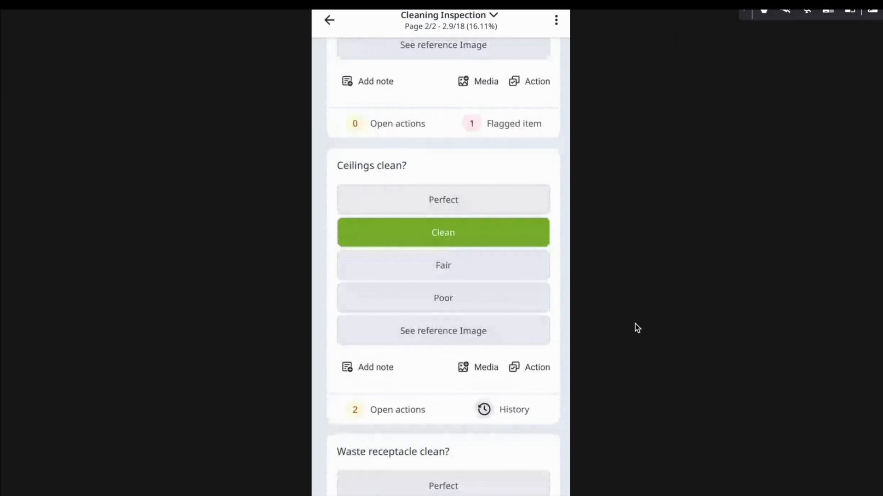
scroll("down", 3)
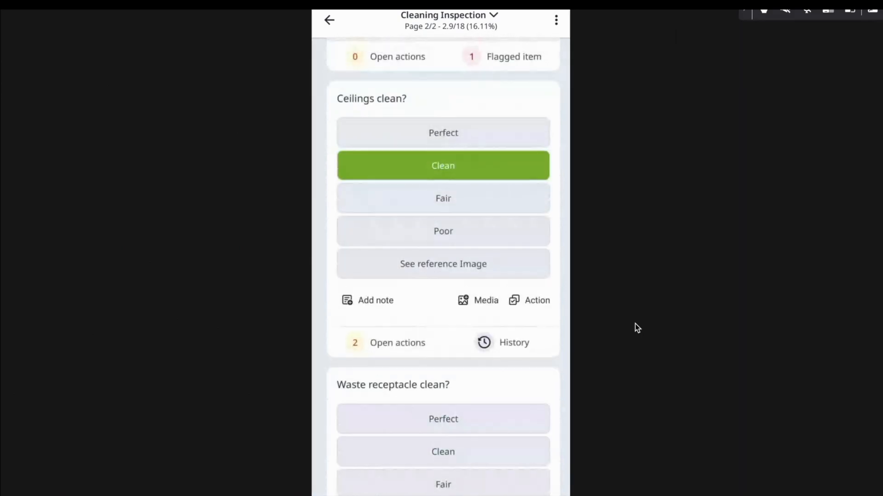
left_click(513, 342)
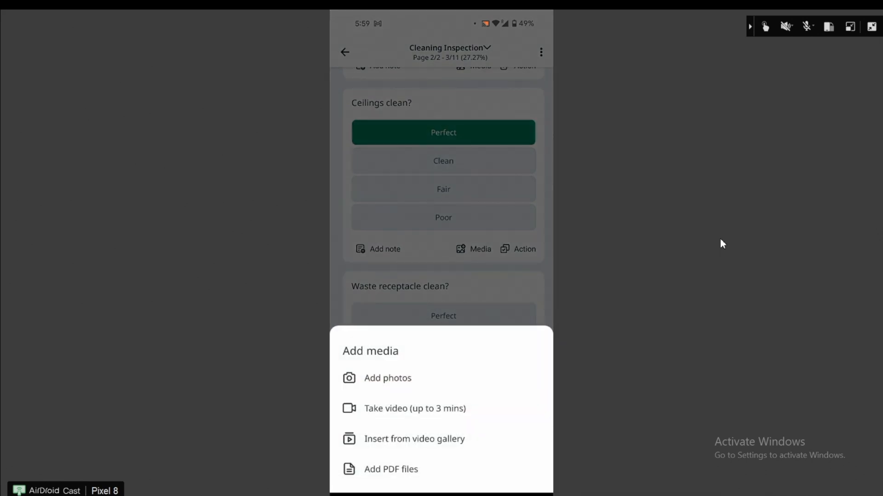
- Photograph the waste basket, circle it in red on the photo and save the annotation
left_click(414, 408)
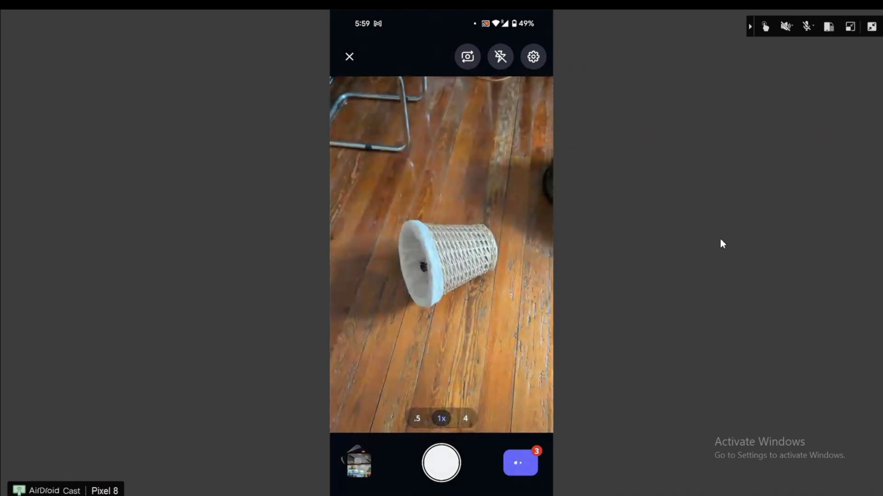
left_click(440, 463)
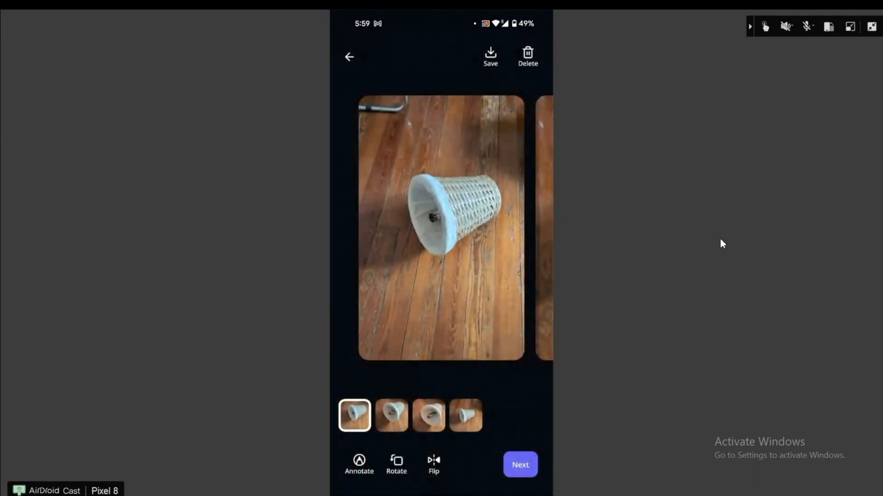
left_click(359, 464)
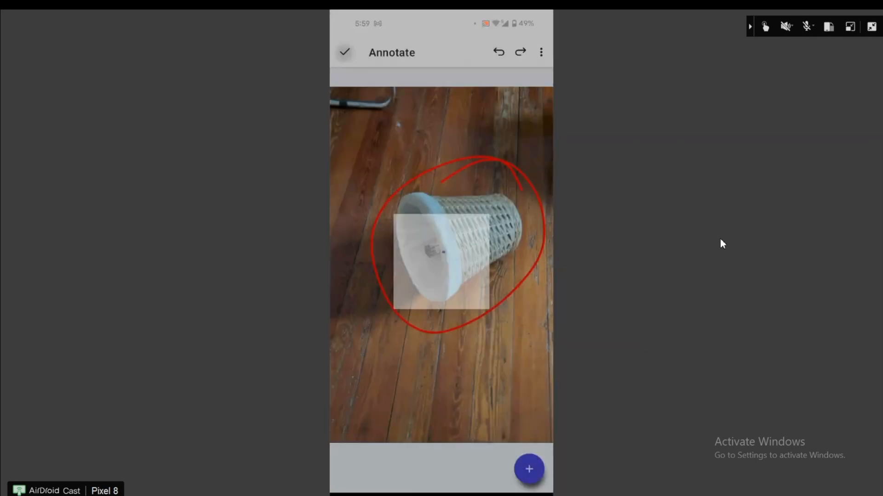
left_click(344, 53)
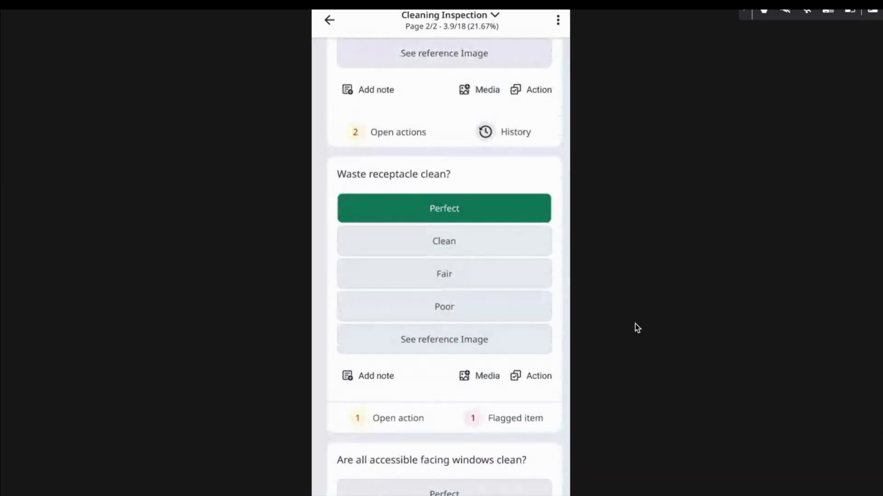
- Check the toilet basin reference image, then rate the basin and sink reset question Perfect
scroll("down", 3)
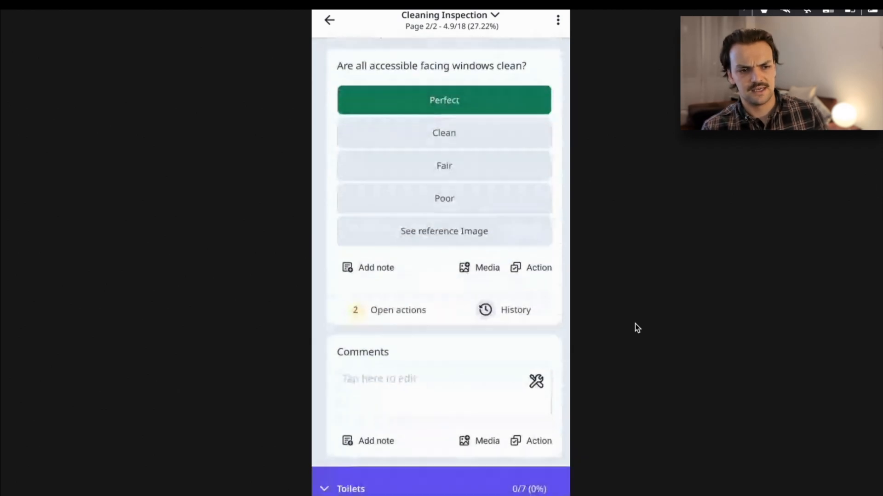
scroll("down", 3)
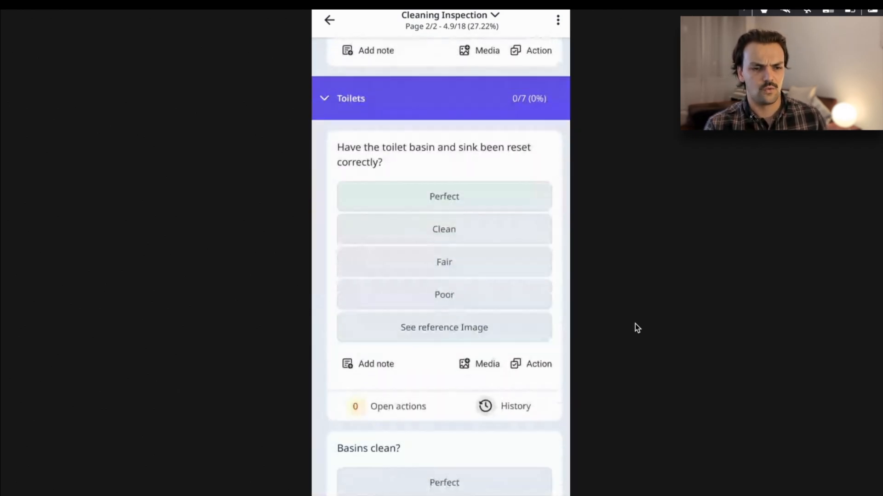
left_click(443, 327)
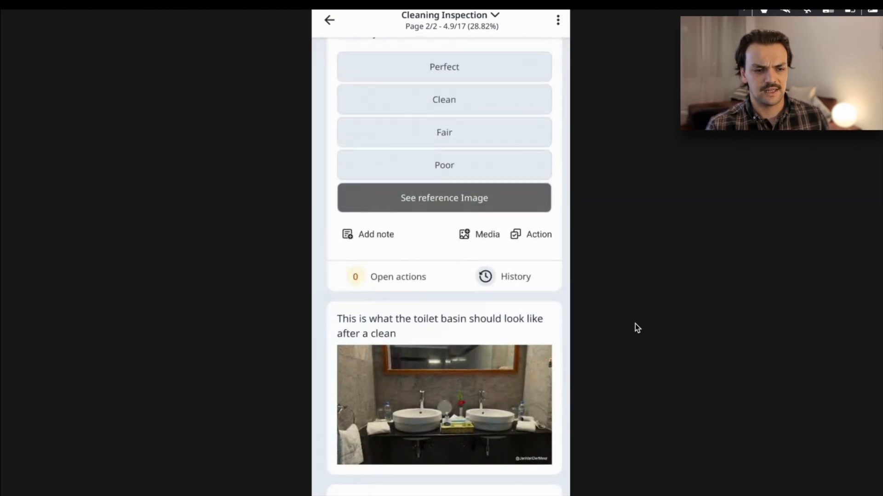
left_click(444, 67)
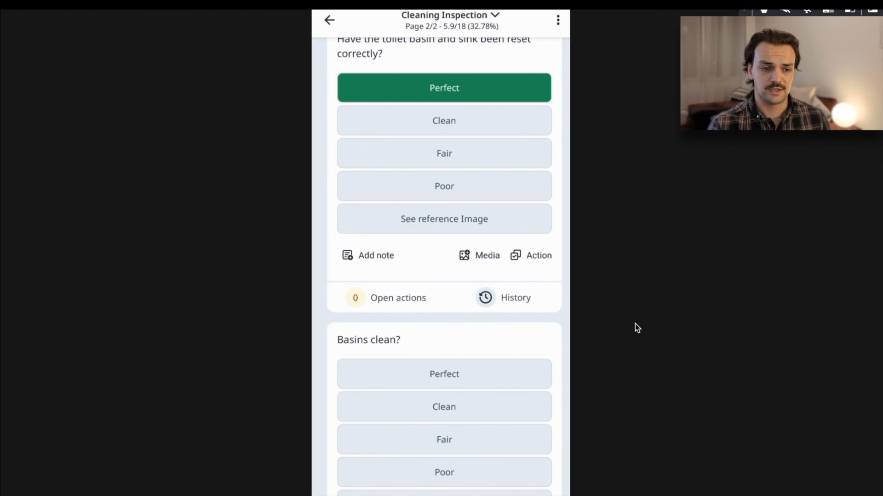
scroll("down", 3)
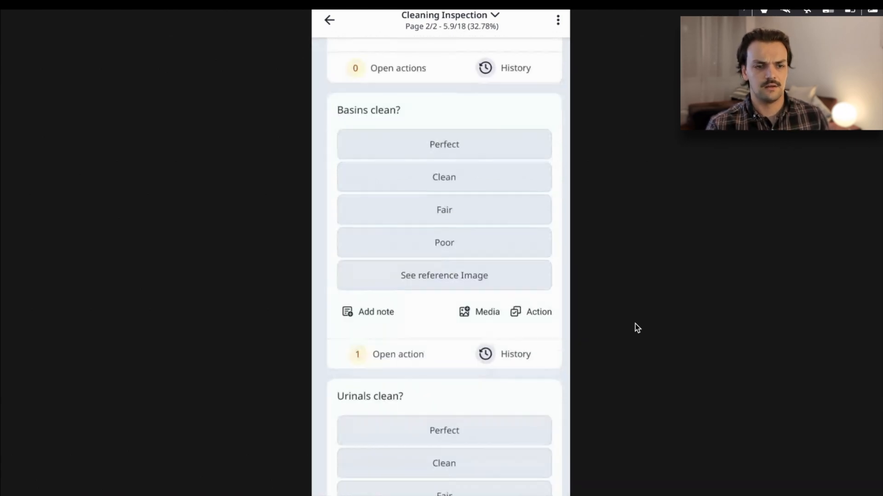
- Rate 'Basins clean?' as Poor and capture two photos of the basin as media evidence
left_click(444, 243)
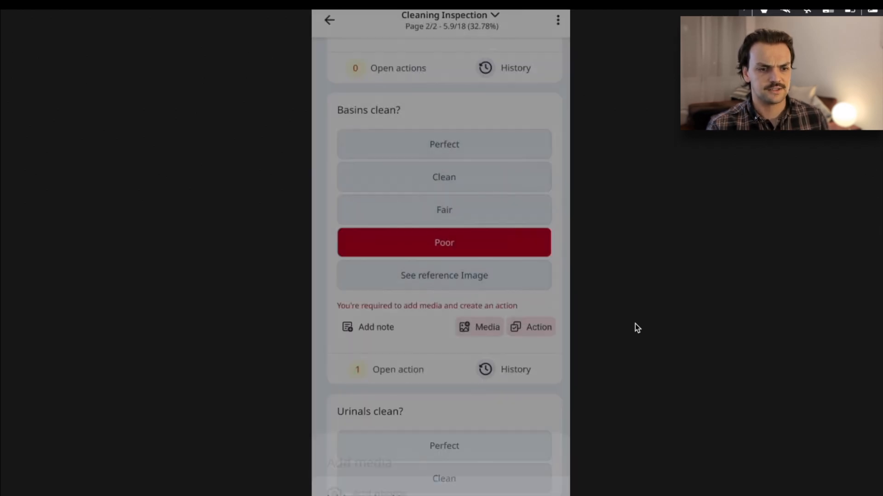
left_click(478, 327)
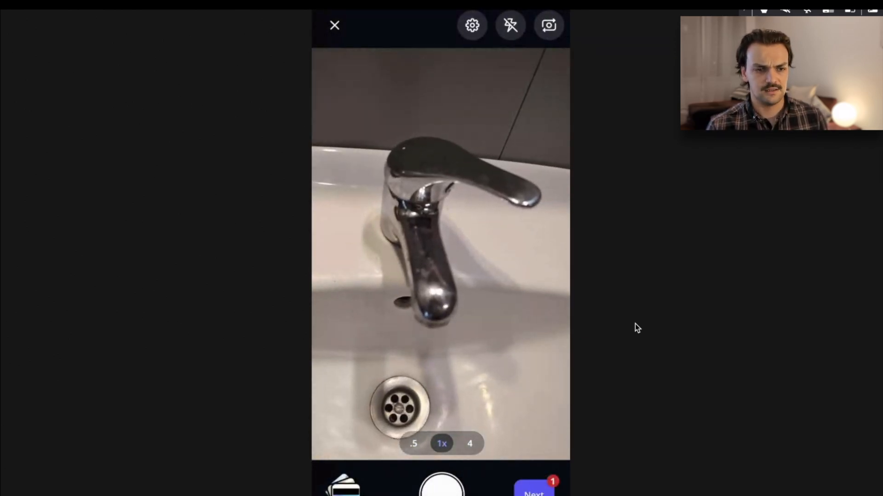
left_click(441, 486)
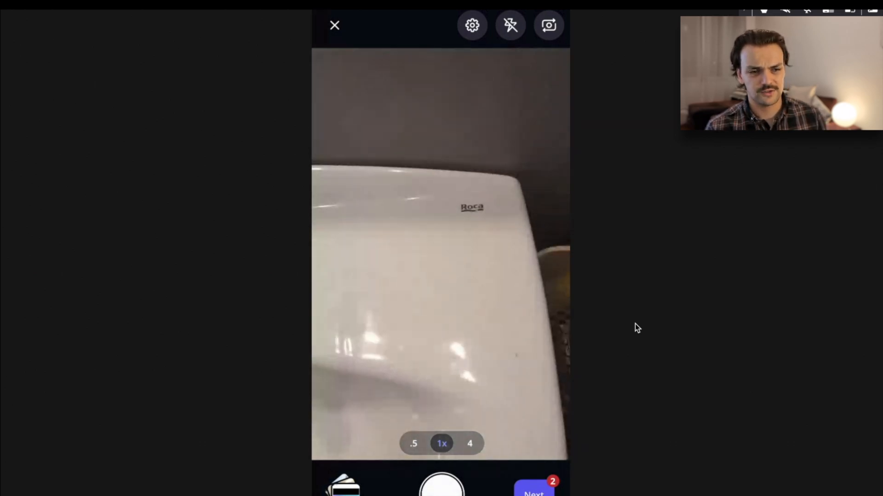
left_click(441, 485)
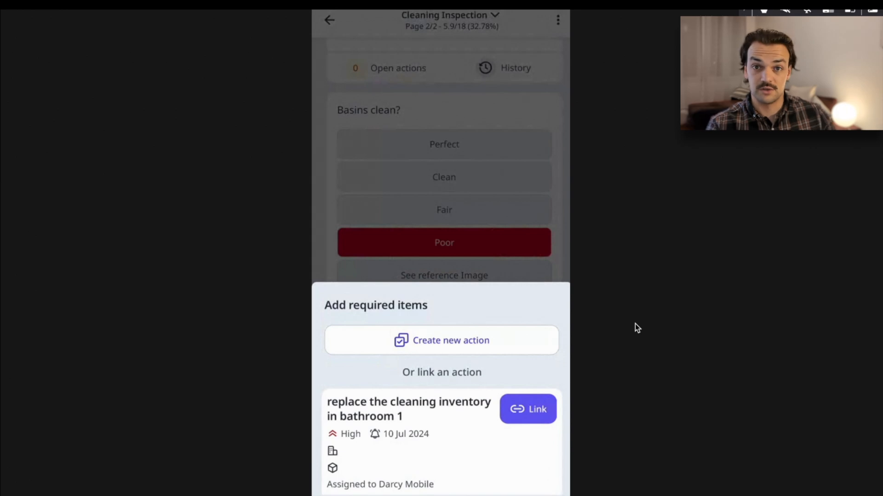
- Create a new action titled 'detail clean of the sinks' on the basins question
left_click(450, 341)
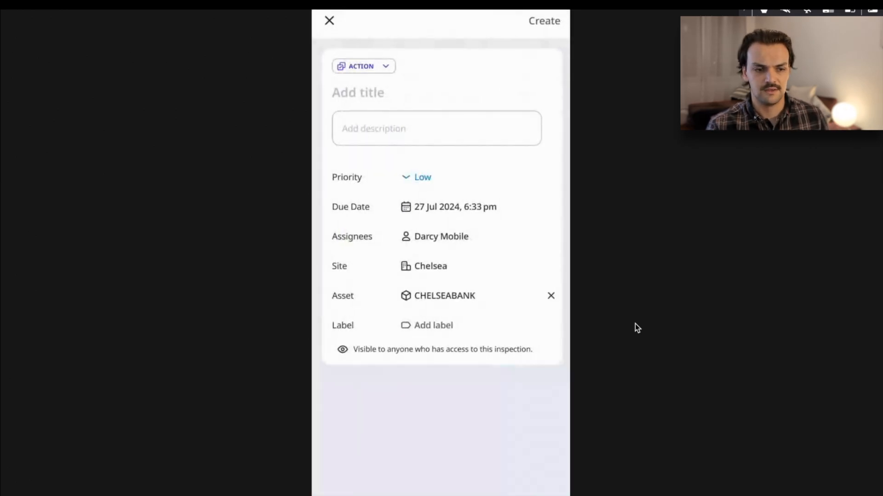
type("drt")
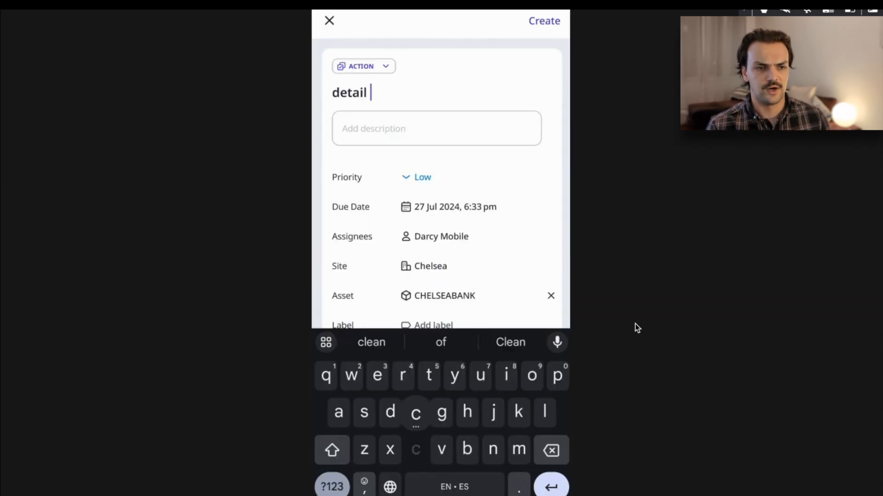
type("clean of the sinks")
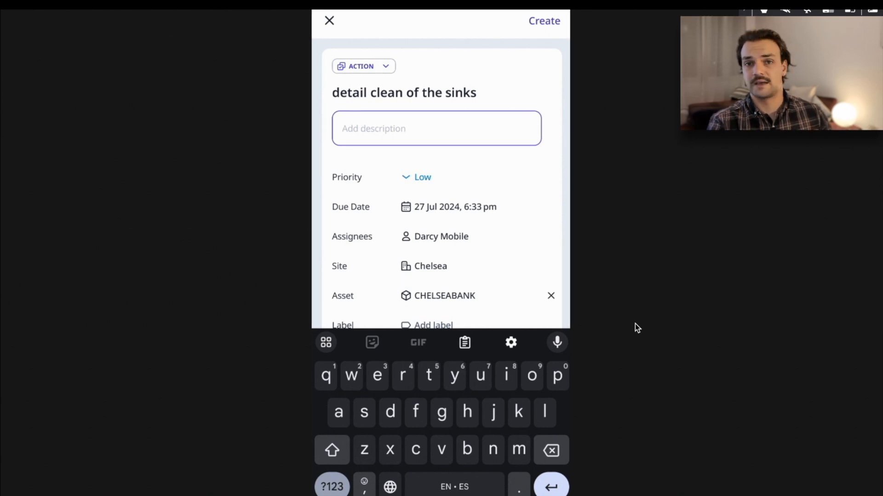
- Set the action priority to High and the due date to 31 Jul 2024
left_click(422, 176)
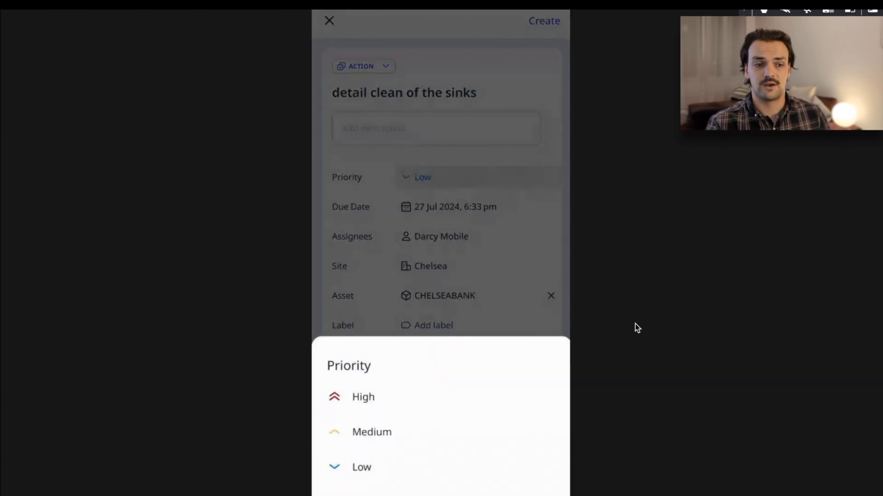
left_click(362, 398)
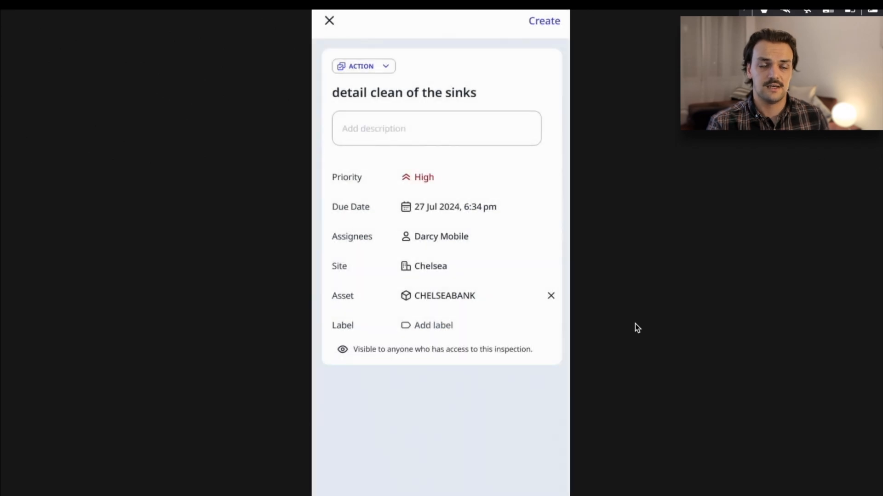
left_click(454, 207)
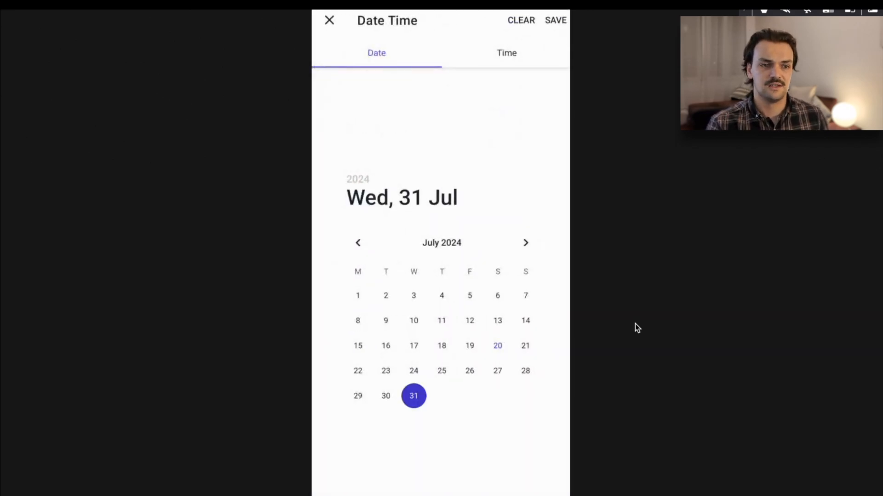
left_click(554, 20)
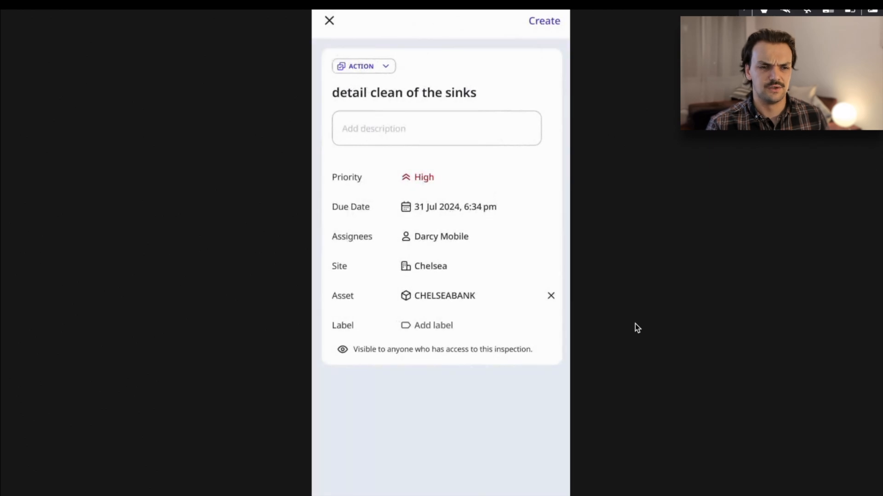
- Confirm the assignee and pick a label for the sinks action
left_click(440, 237)
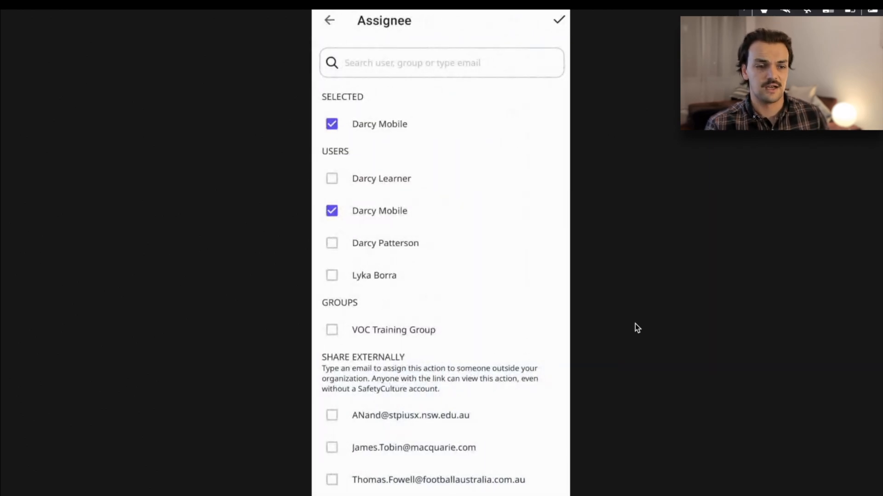
scroll("down", 3)
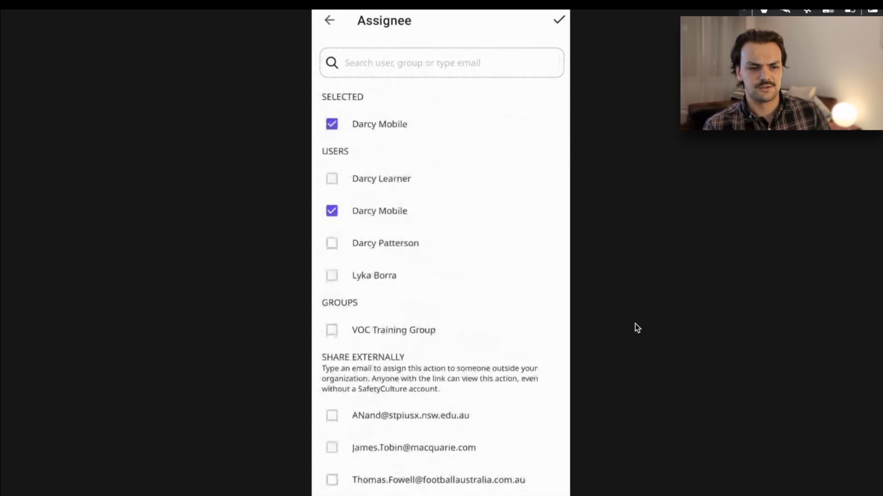
left_click(558, 20)
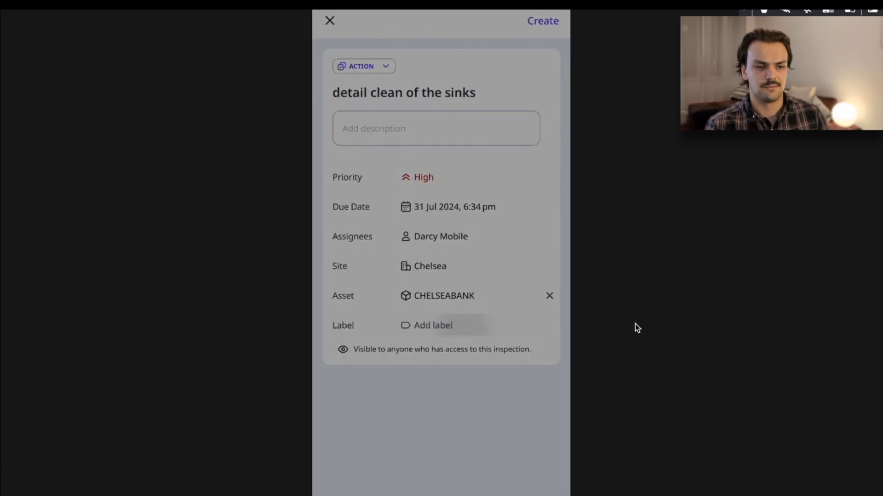
left_click(433, 325)
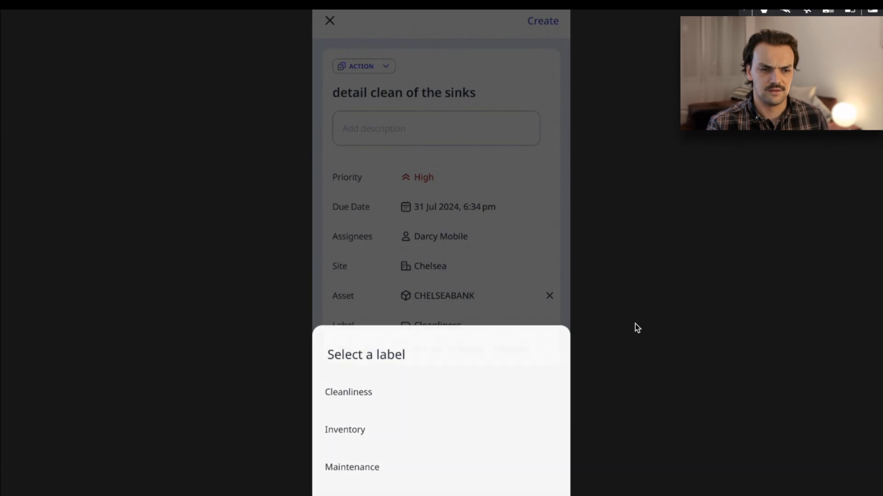
left_click(348, 392)
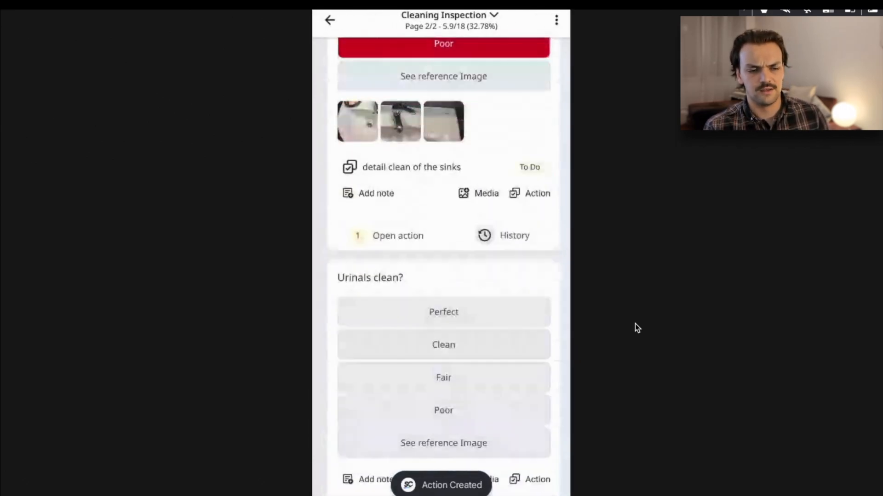
- Capture and save the client sign-off signature
left_click(443, 312)
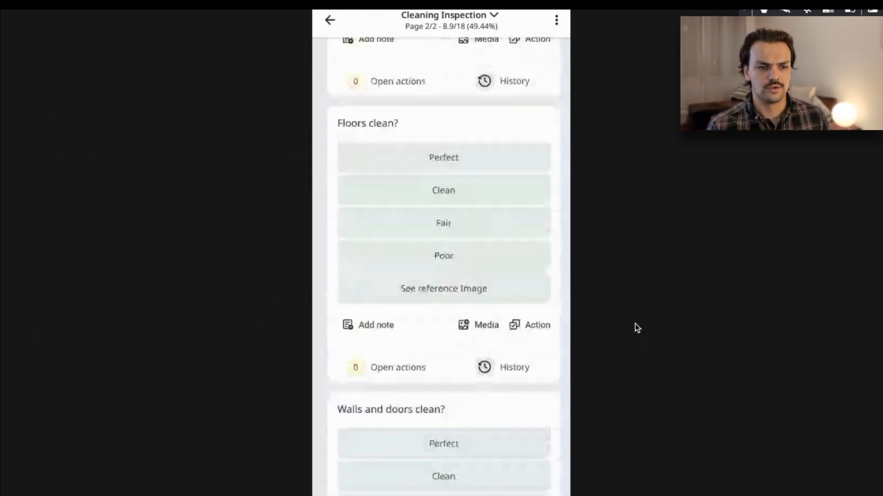
scroll("down", 3)
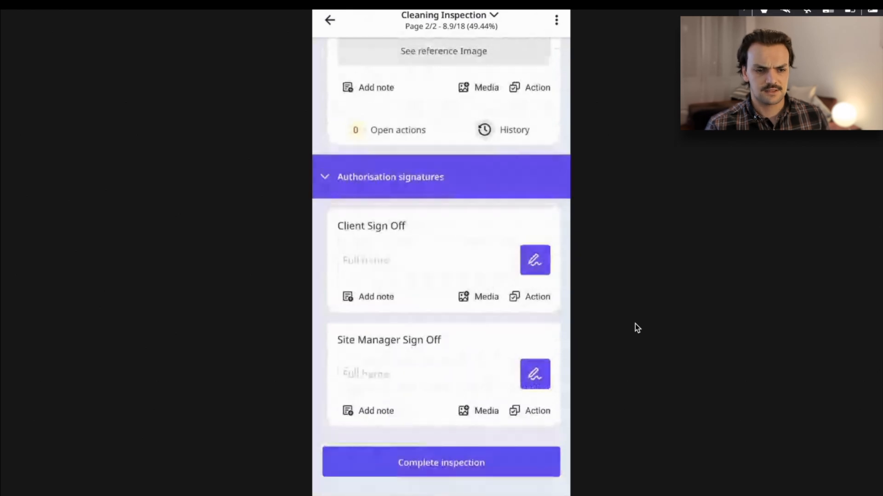
left_click(534, 260)
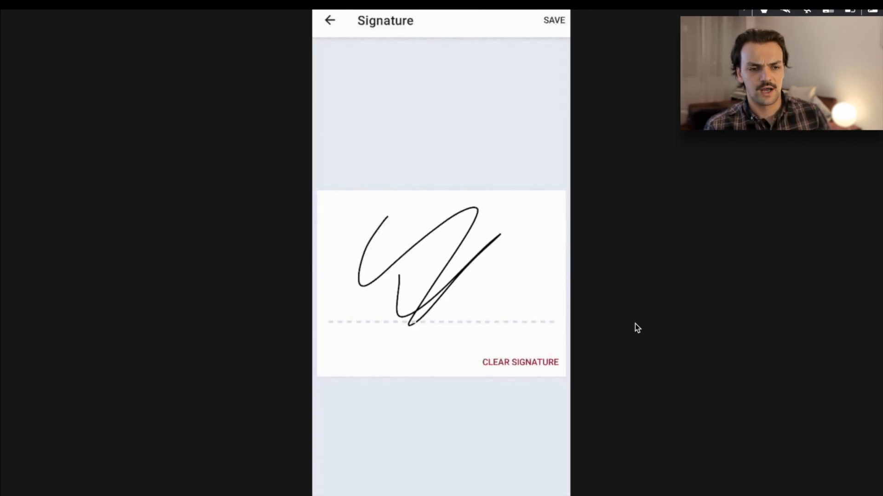
left_click(552, 19)
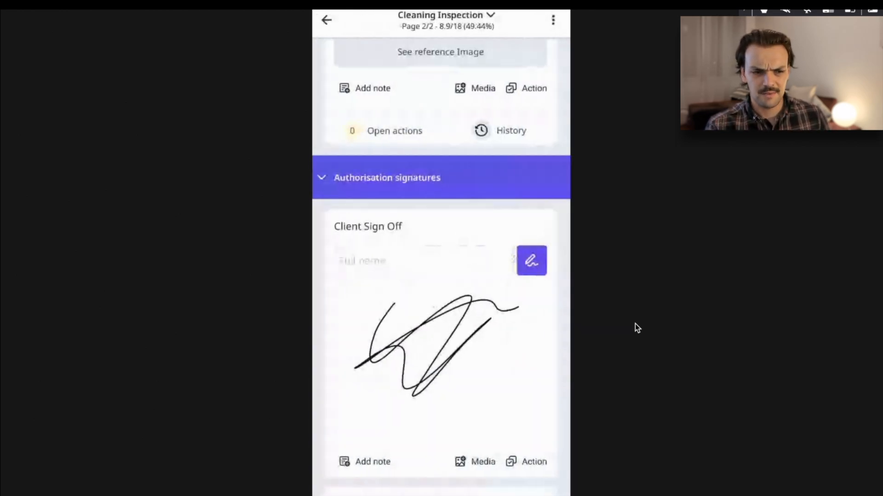
- Capture and save the site manager signature, completing the inspection
scroll("down", 3)
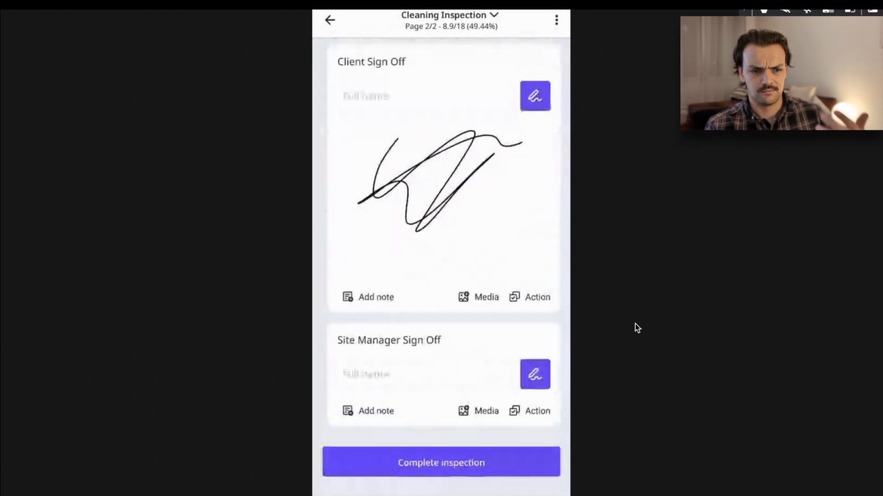
left_click(533, 374)
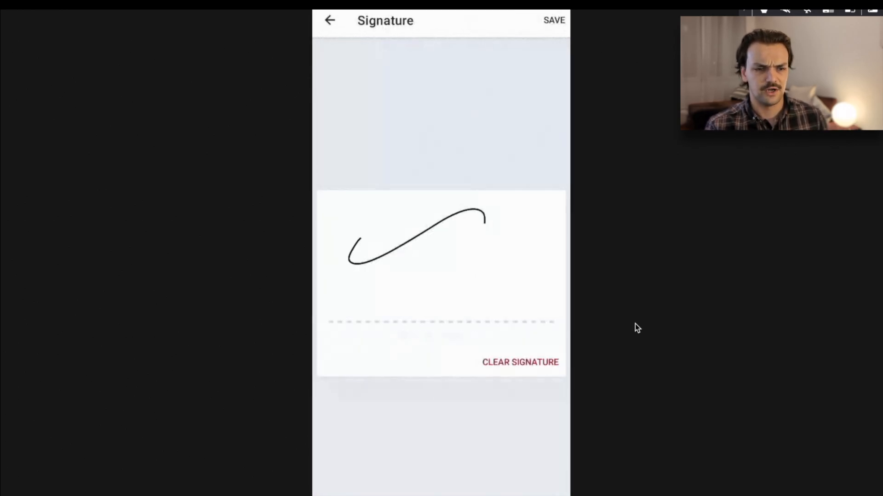
left_click(552, 20)
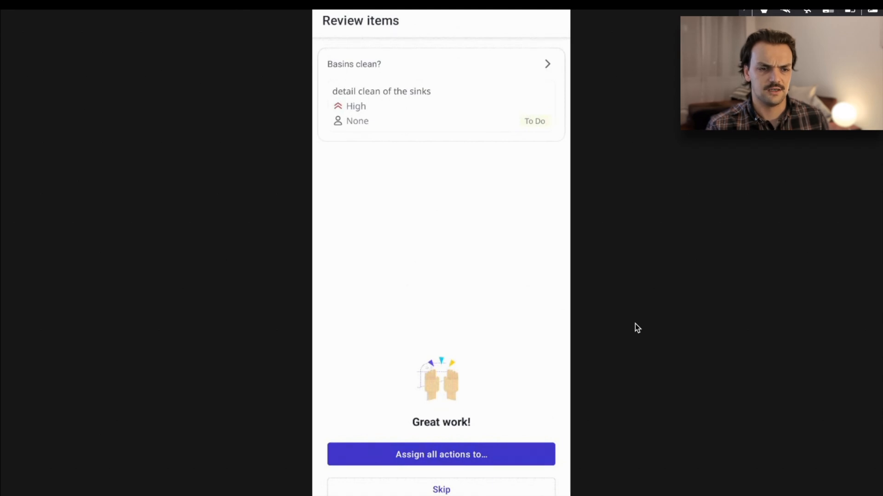
- Assign all open actions, ticking two team members as assignees for the sinks action
left_click(440, 454)
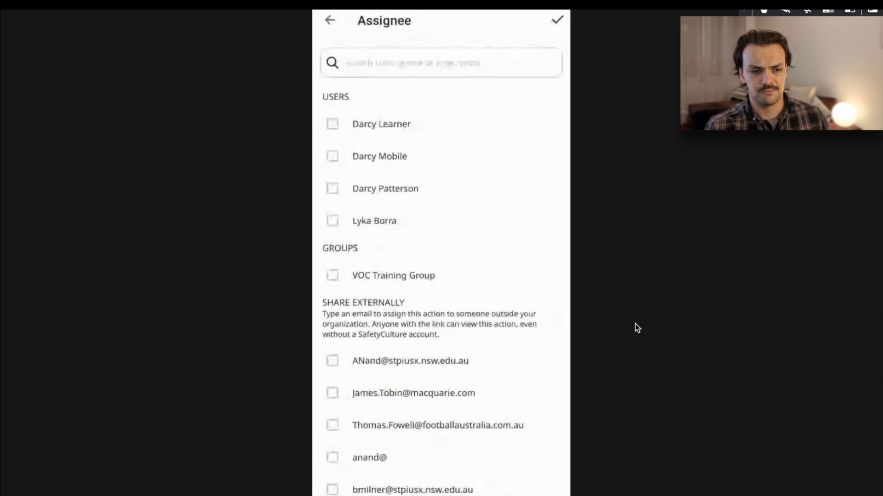
left_click(332, 189)
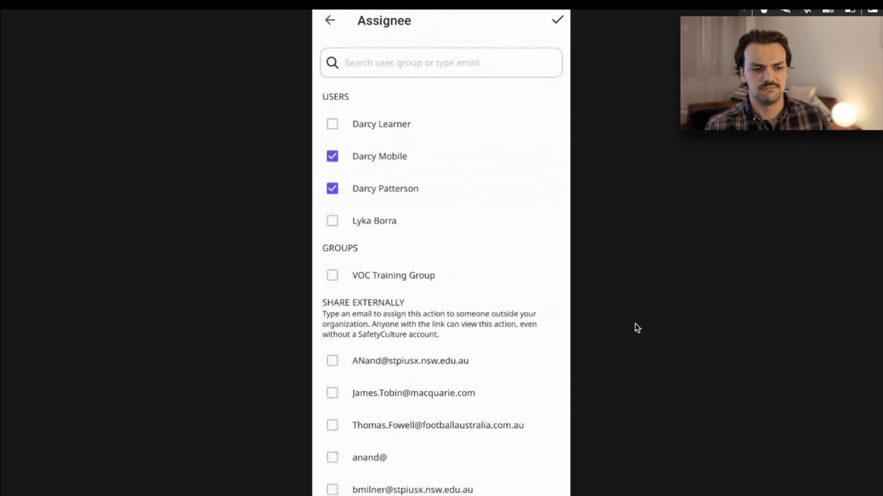
left_click(556, 20)
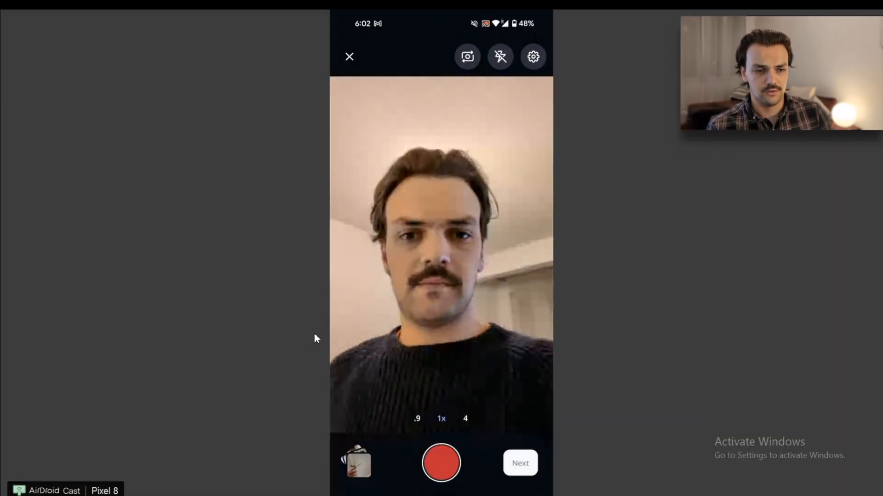
- Record a short video clip and use it for the new Heads Up
left_click(441, 462)
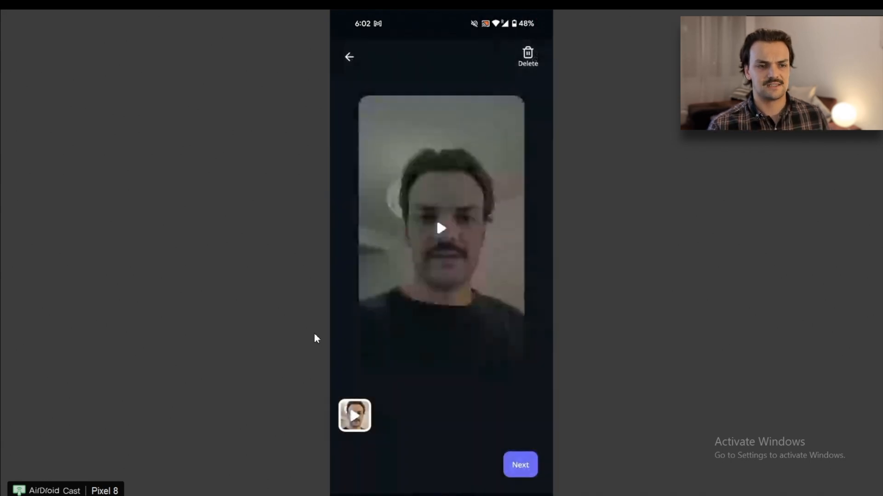
left_click(519, 464)
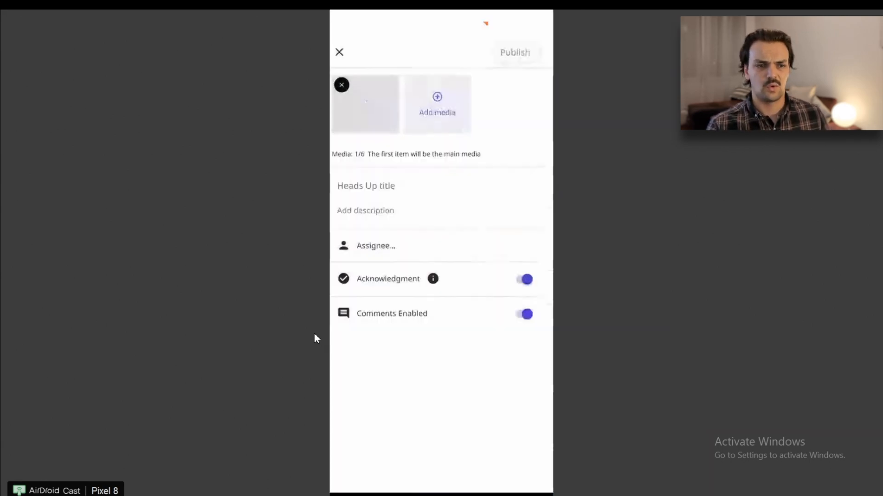
- Title the Heads Up 'Need to do a good clean of the bins.'
left_click(372, 186)
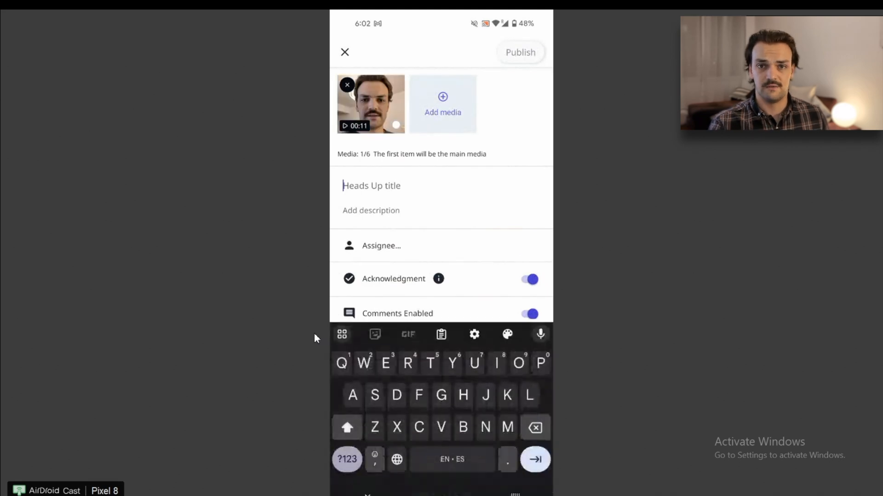
type("Need to di")
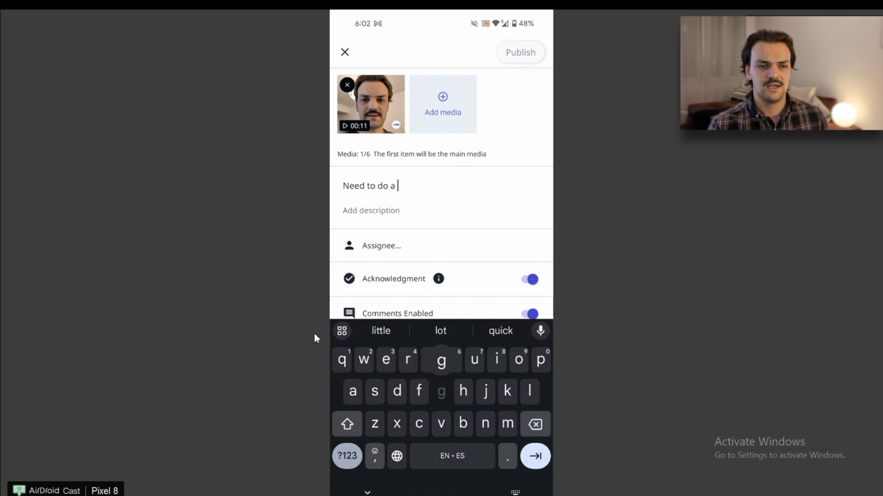
type("good clean of th")
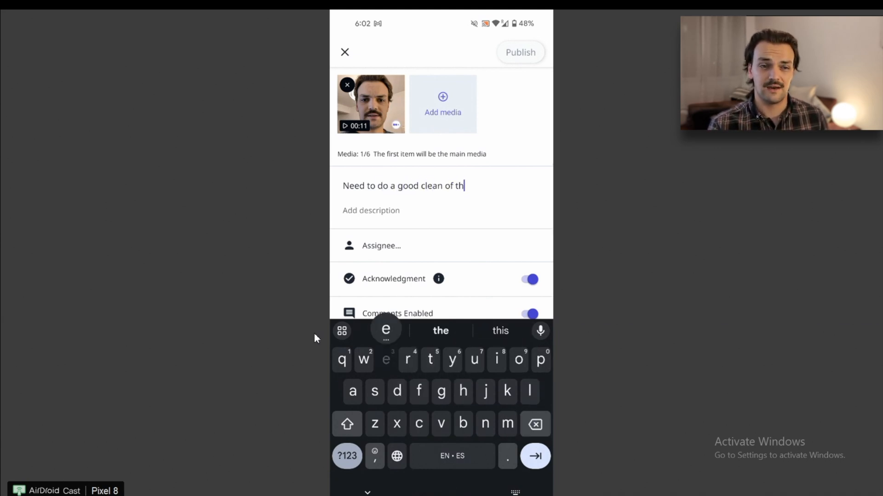
type("e bins")
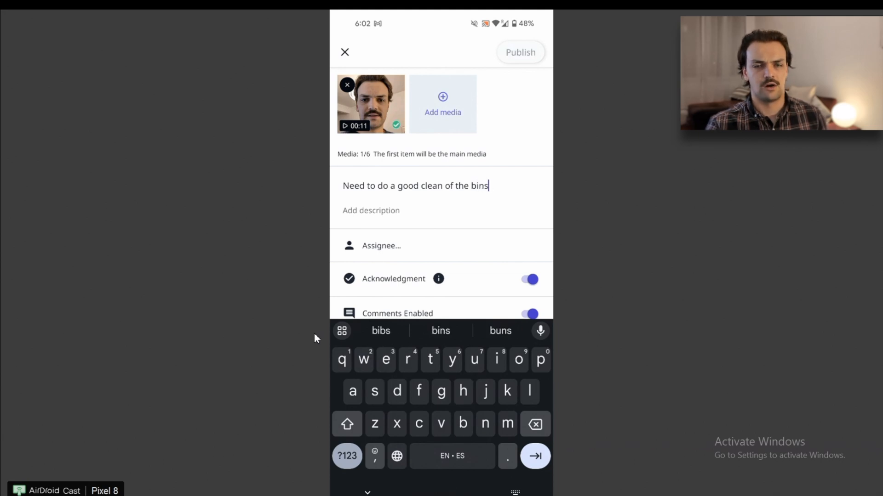
type(".")
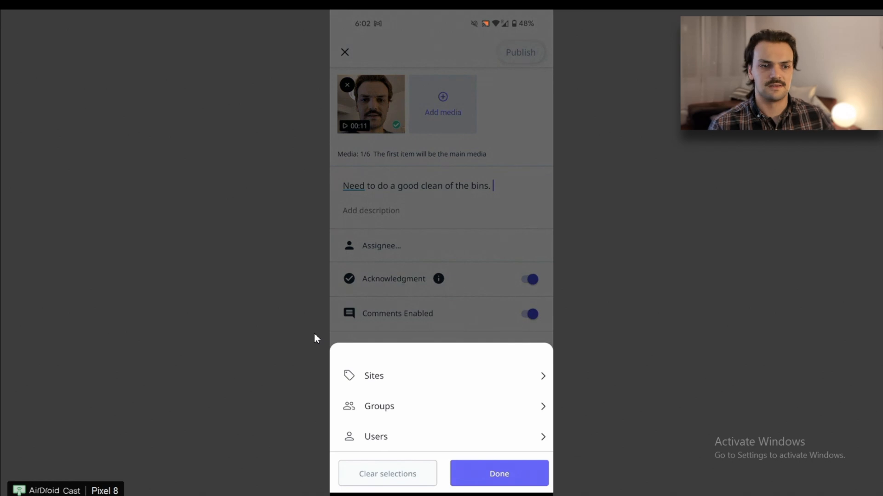
- Send the Heads Up to the Chelsea site and confirm publishing it
left_click(374, 376)
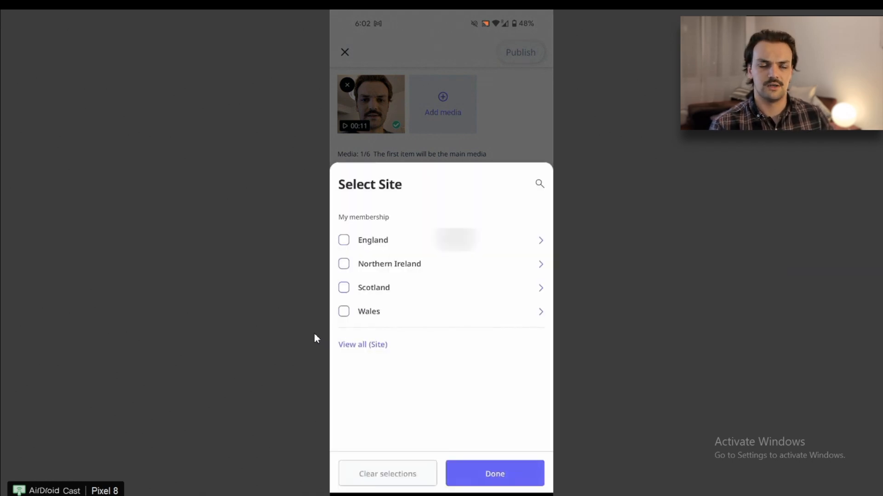
left_click(372, 240)
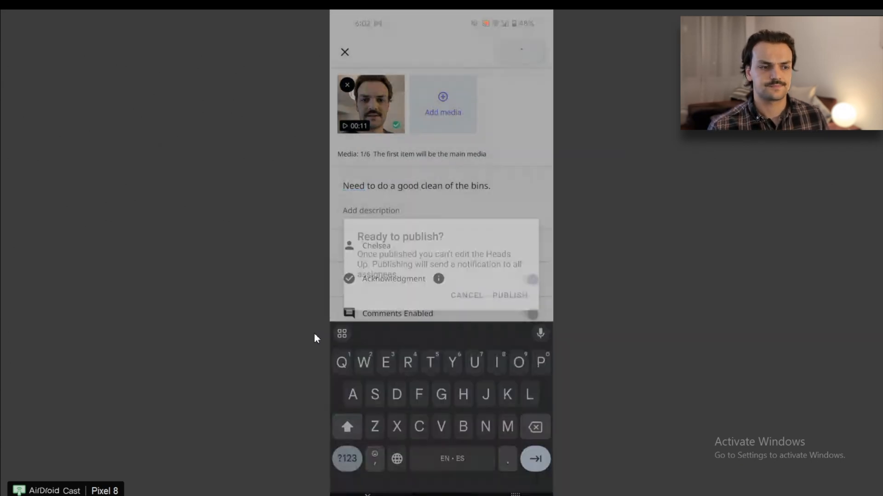
left_click(509, 295)
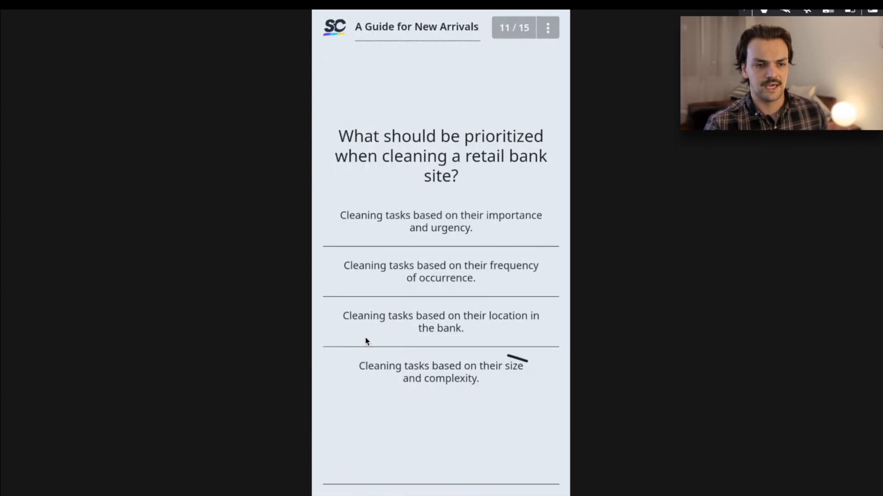
- Answer the cleaning priority and protective equipment quiz questions in the course
left_click(440, 371)
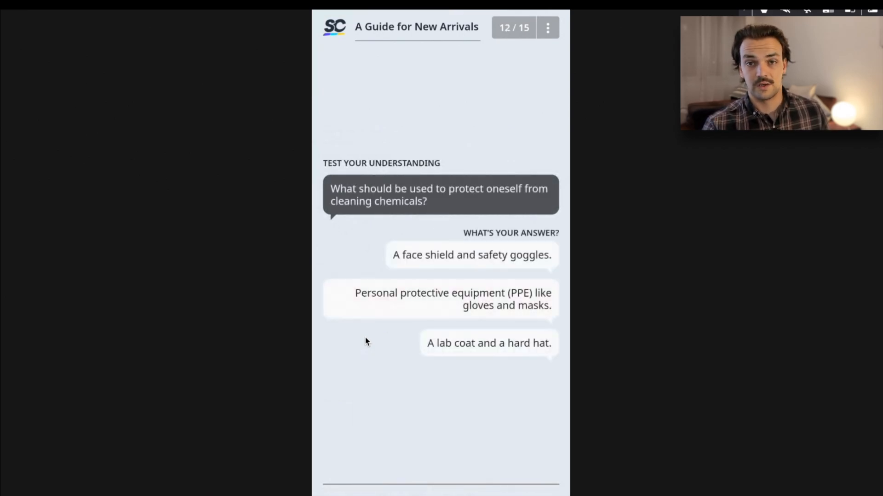
left_click(441, 299)
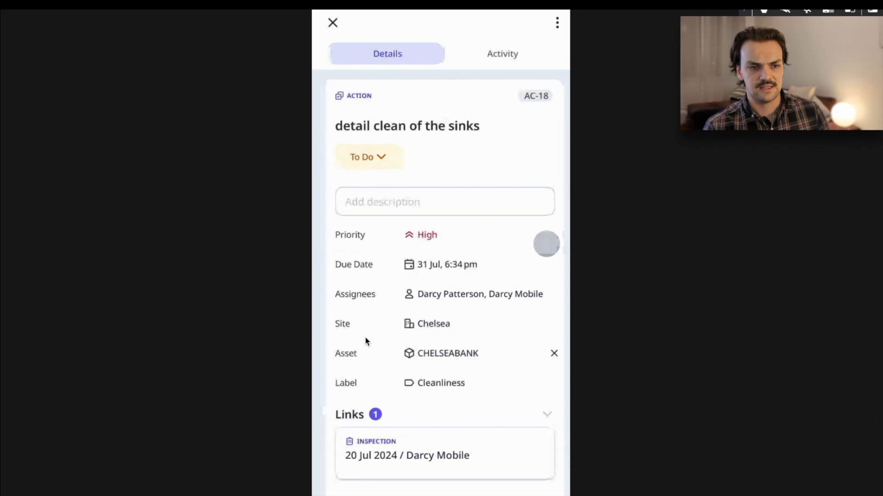
- Post the comment 'cleaning the sinks on level 1 as requested' on the action's activity feed
left_click(332, 22)
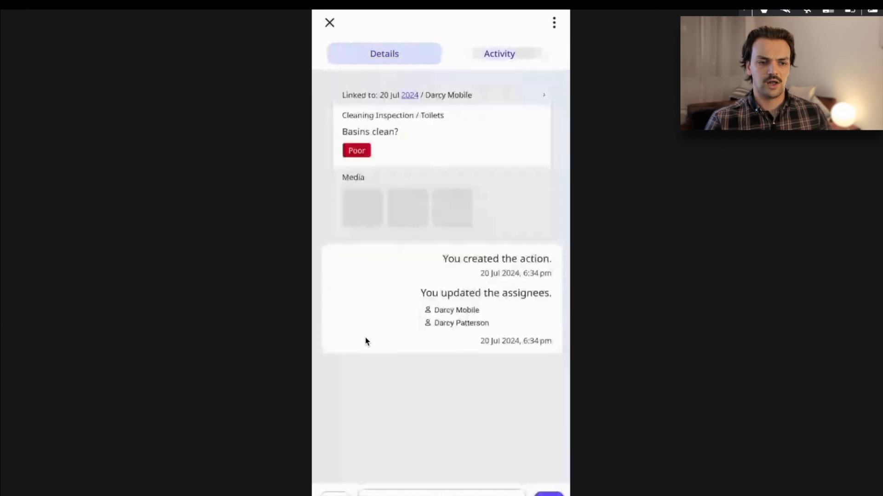
left_click(498, 53)
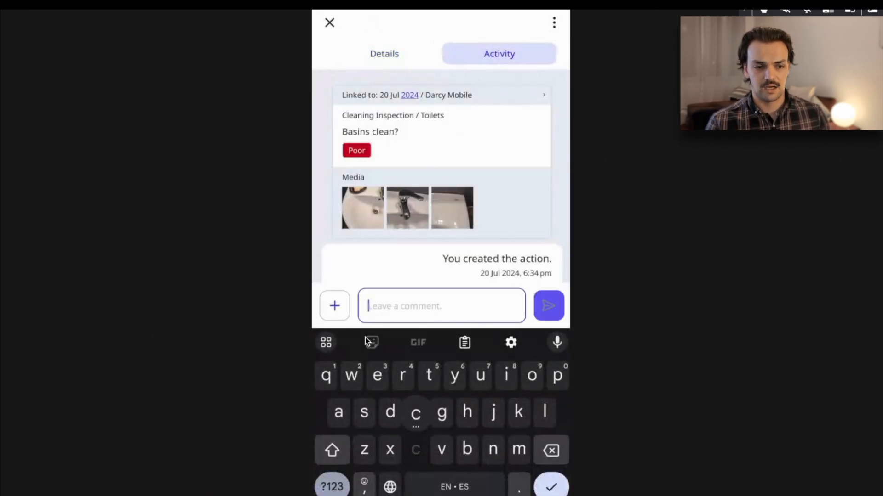
type("cleaning the sinks on level")
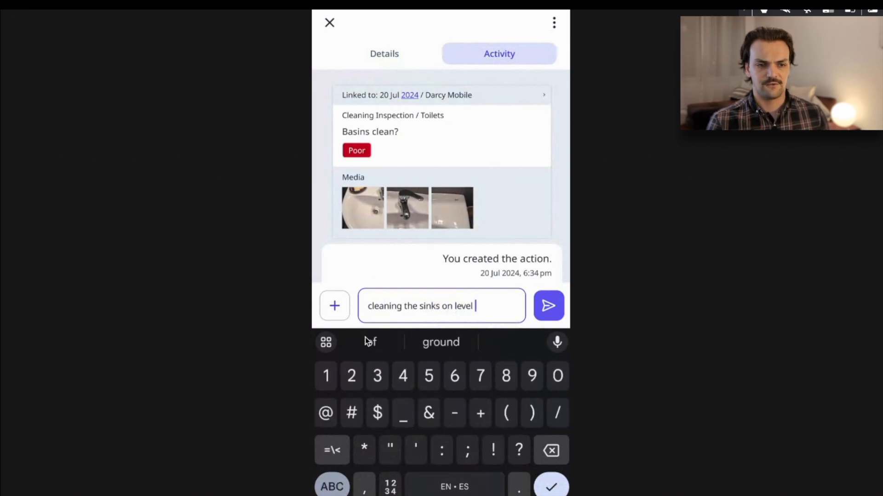
type("1 as reue")
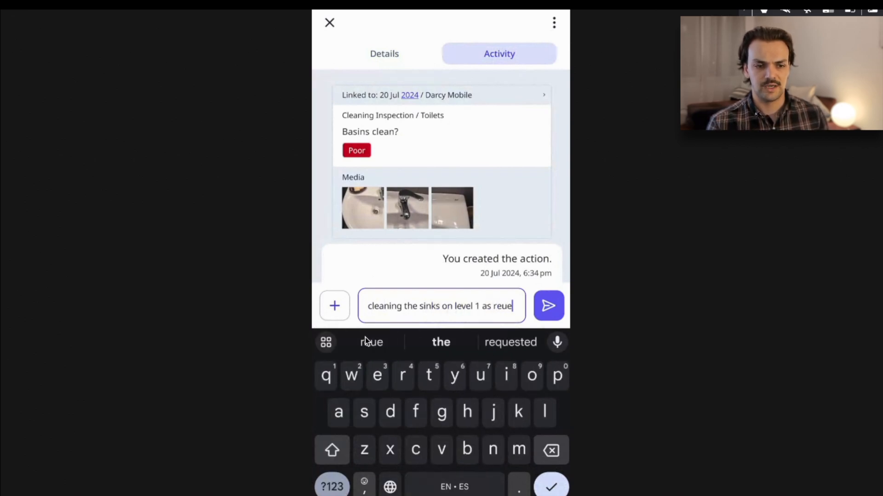
left_click(548, 305)
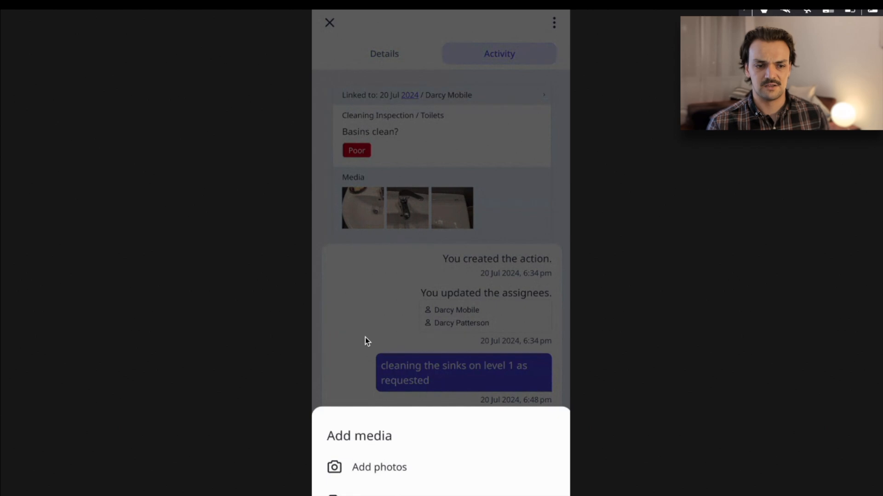
- Add a photo and send a follow-up comment that the sinks are now clean
left_click(379, 467)
type("s")
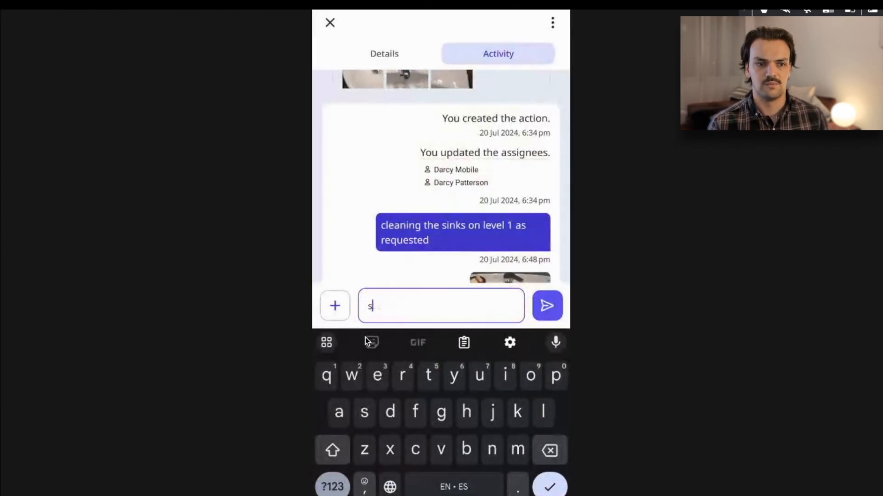
type("inks are now c")
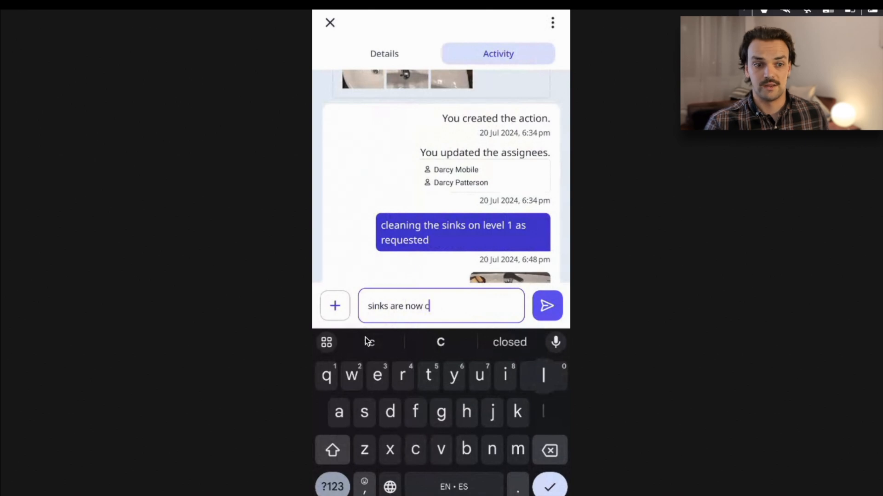
left_click(546, 306)
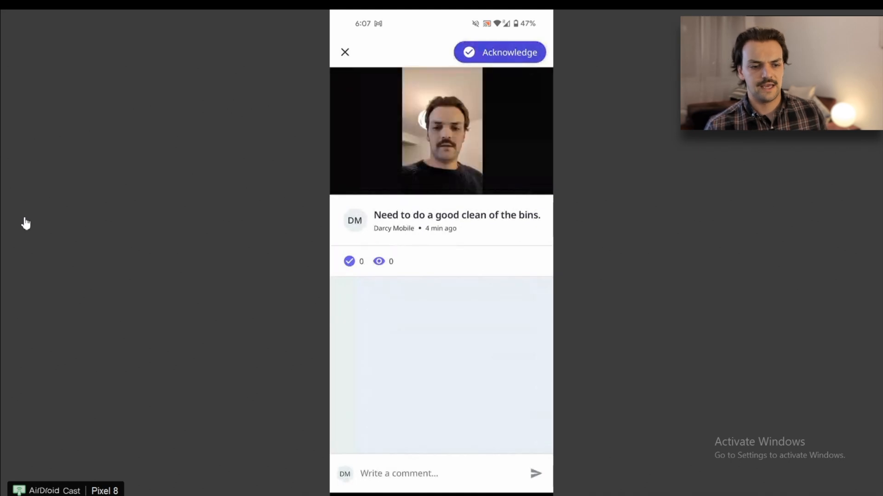
- Play the bins Heads Up video with captions switched on
left_click(441, 130)
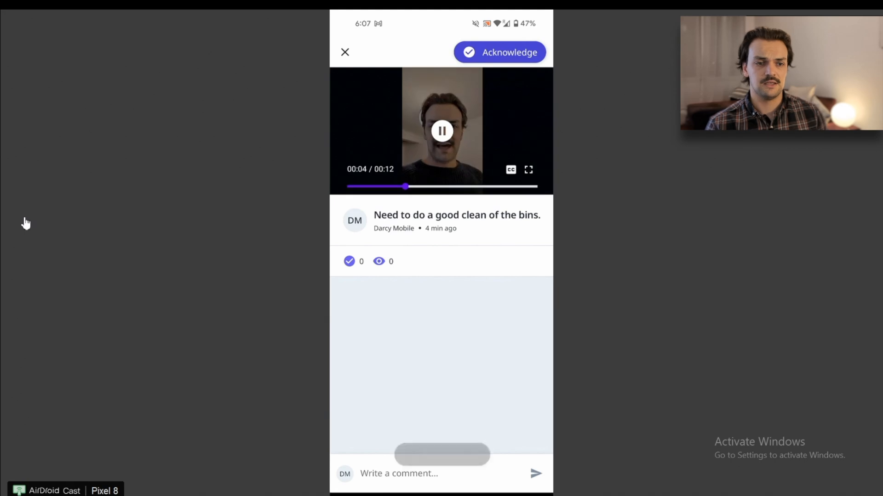
left_click(509, 169)
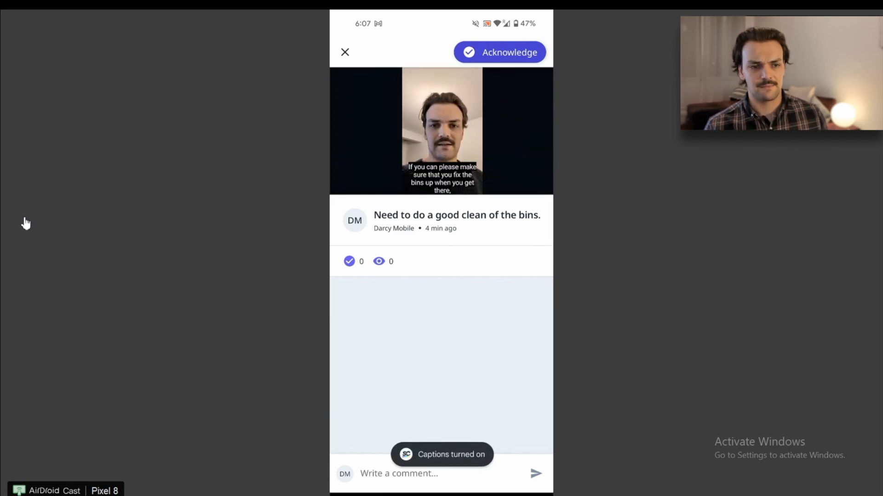
left_click(442, 131)
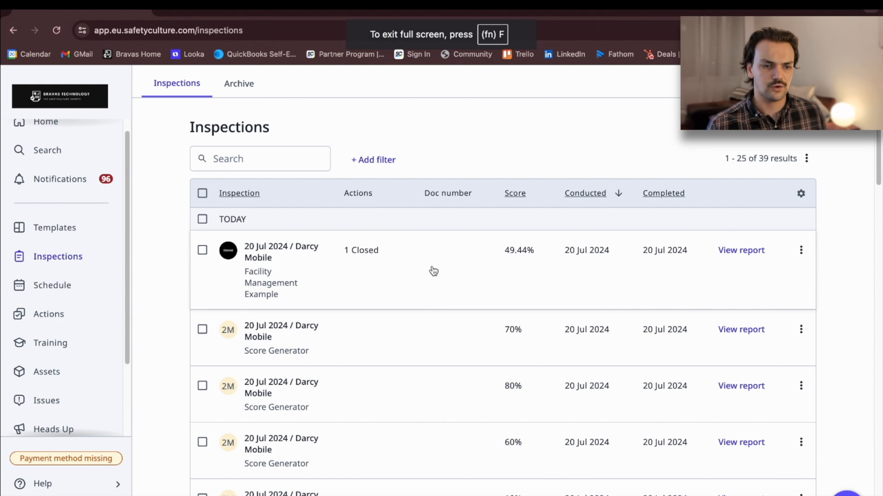
- Review the Flagged items and enlarge a flagged basin photo, then close it
left_click(741, 250)
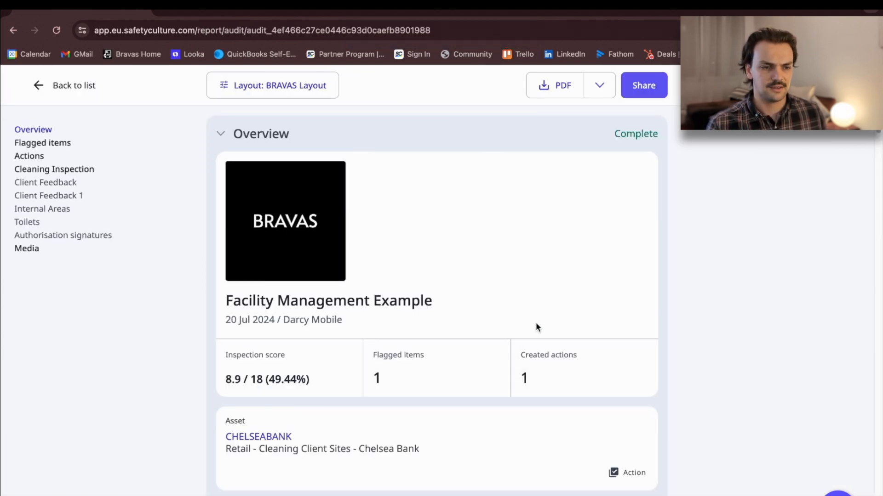
scroll("down", 3)
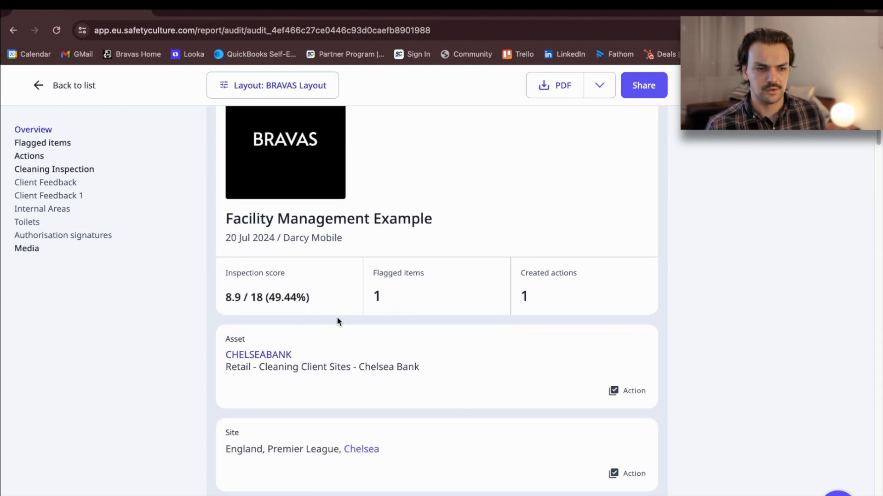
scroll("down", 3)
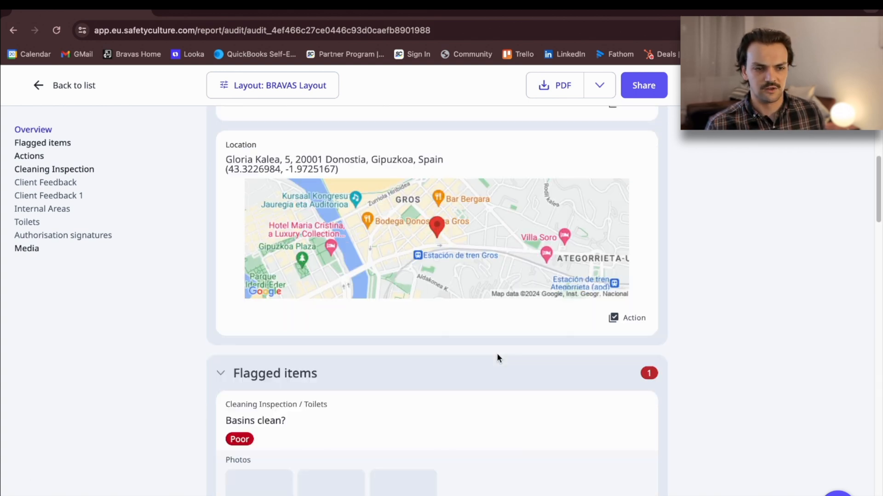
scroll("down", 3)
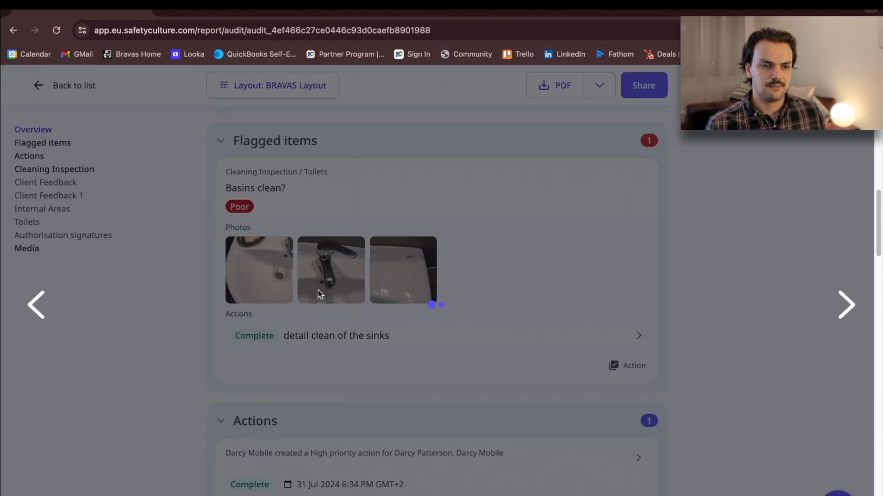
left_click(258, 271)
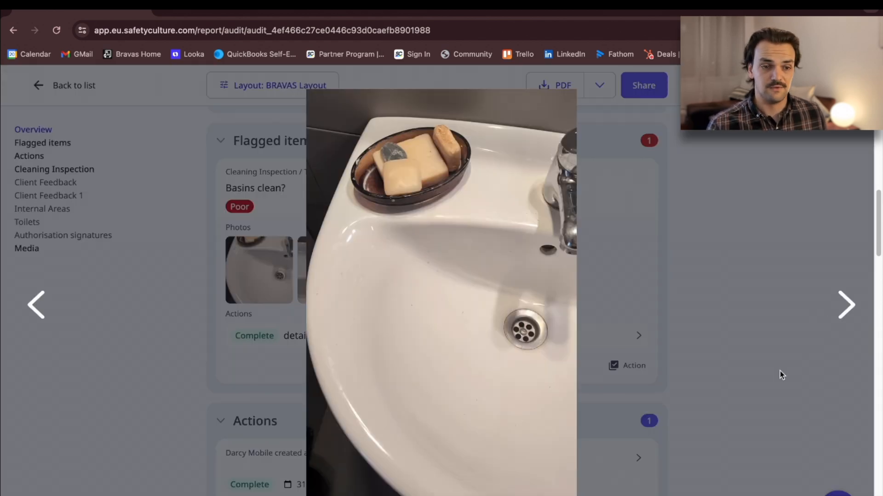
left_click(846, 304)
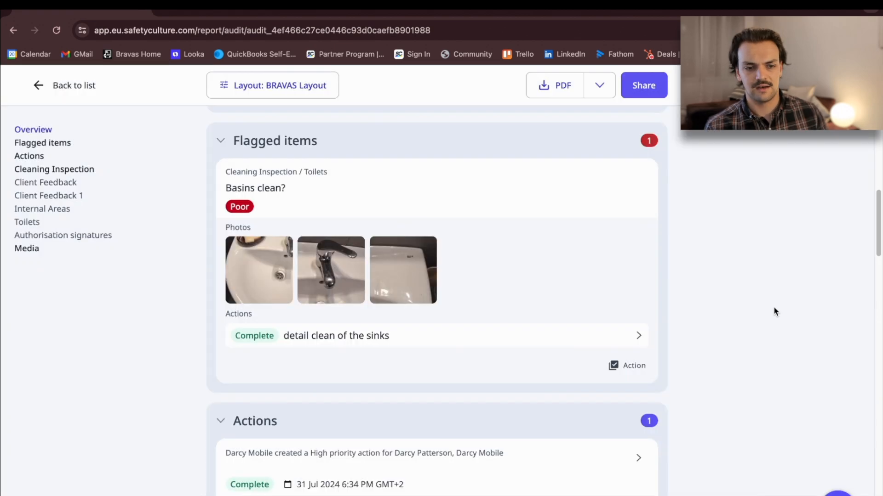
- Scroll down the report to the completed 'detail clean of the sinks' action
scroll("down", 3)
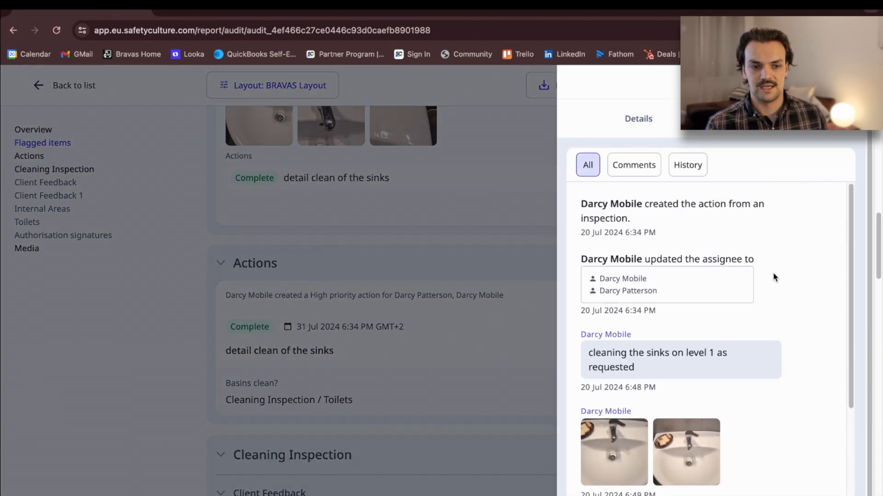
scroll("down", 3)
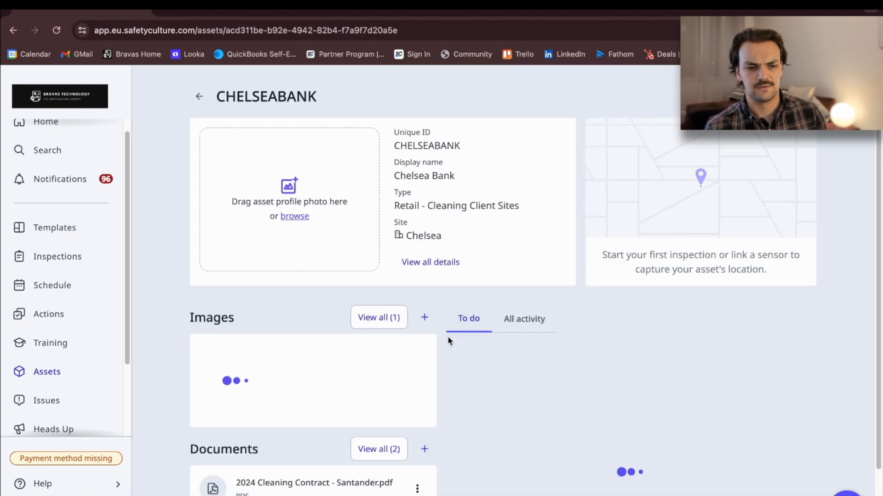
- Open the CHELSEABANK asset page showing its details, images and documents
left_click(523, 319)
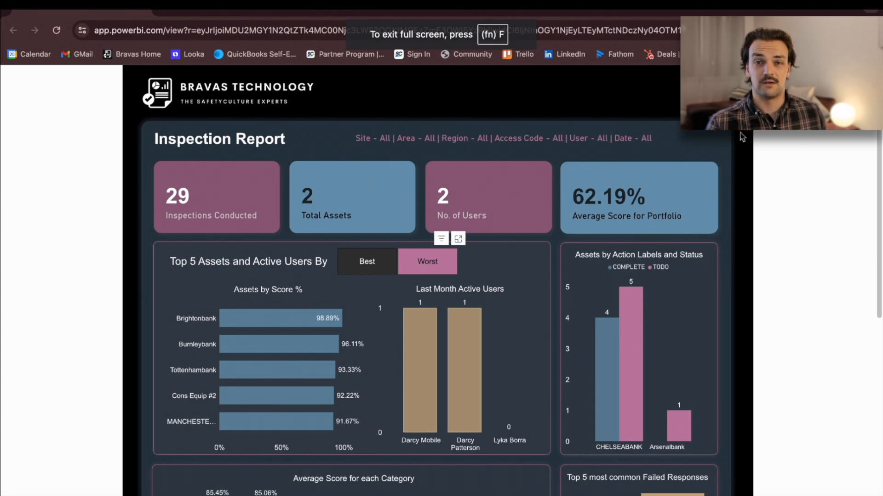
- Filter the Inspection Report to the Chelsea site via the Site dropdown and Apply Filters
scroll("down", 3)
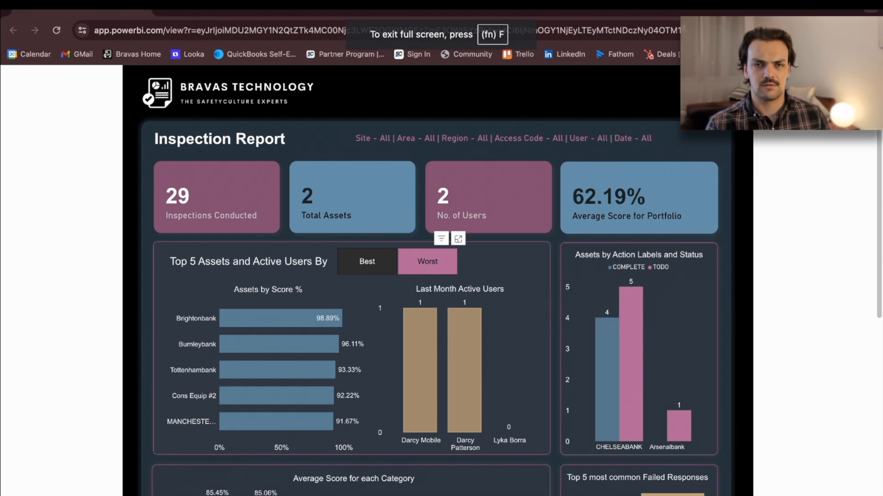
mouse_move(504, 315)
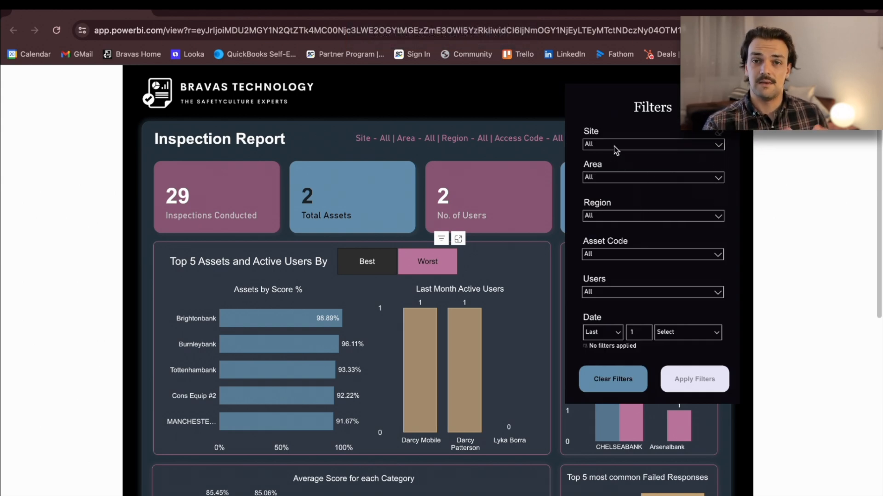
left_click(653, 145)
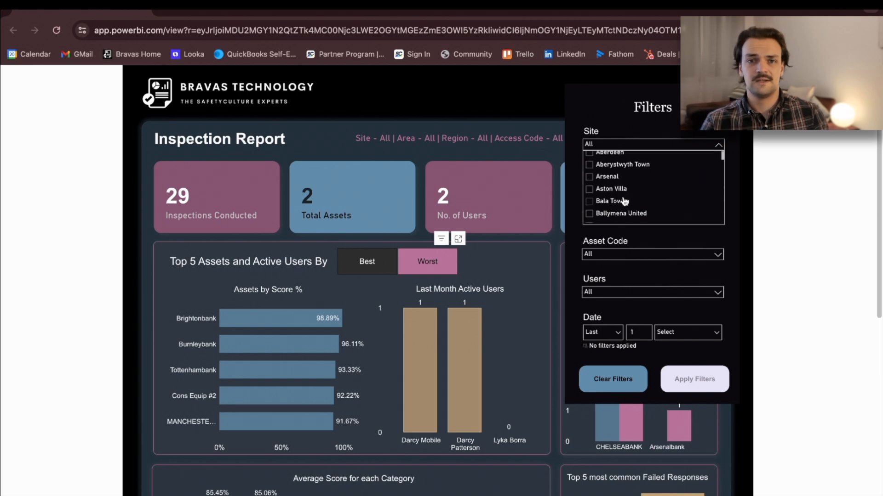
scroll("down", 3)
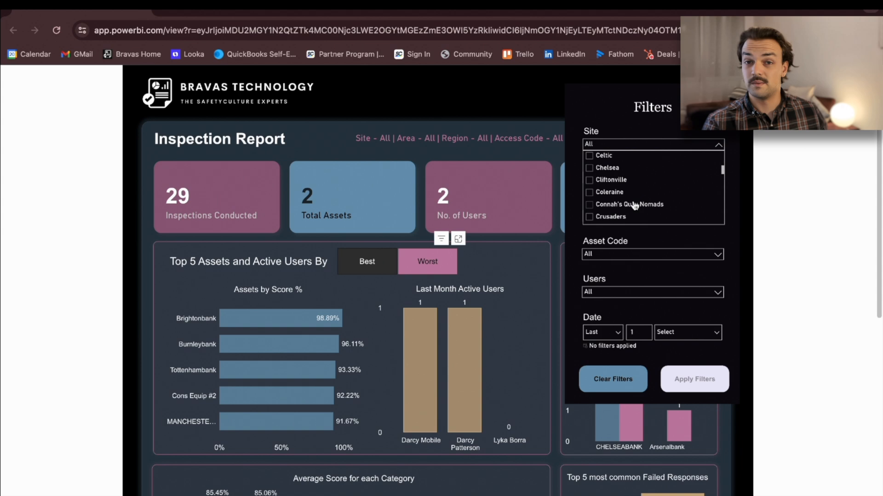
scroll("down", 3)
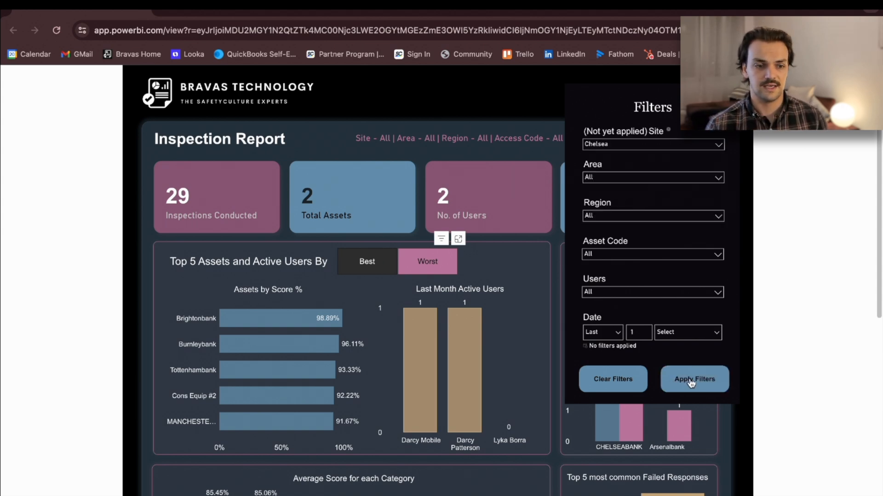
left_click(694, 379)
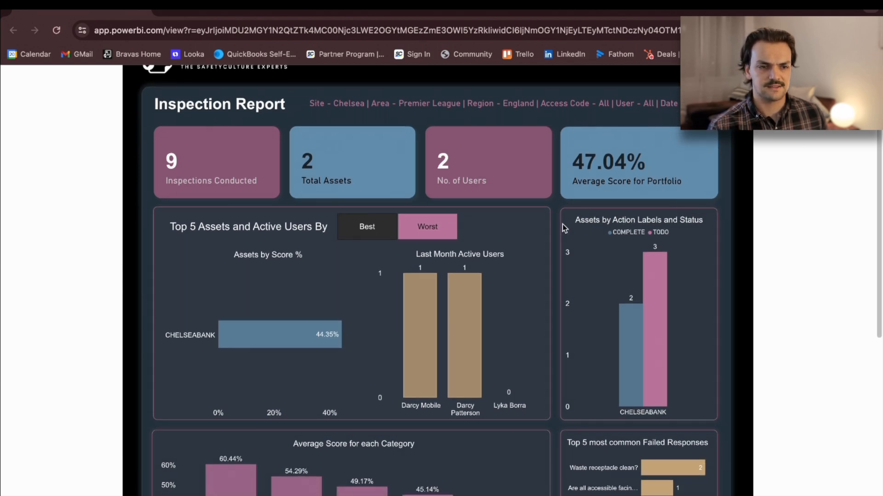
- Browse down through the Chelsea-filtered charts to the audit table
scroll("down", 3)
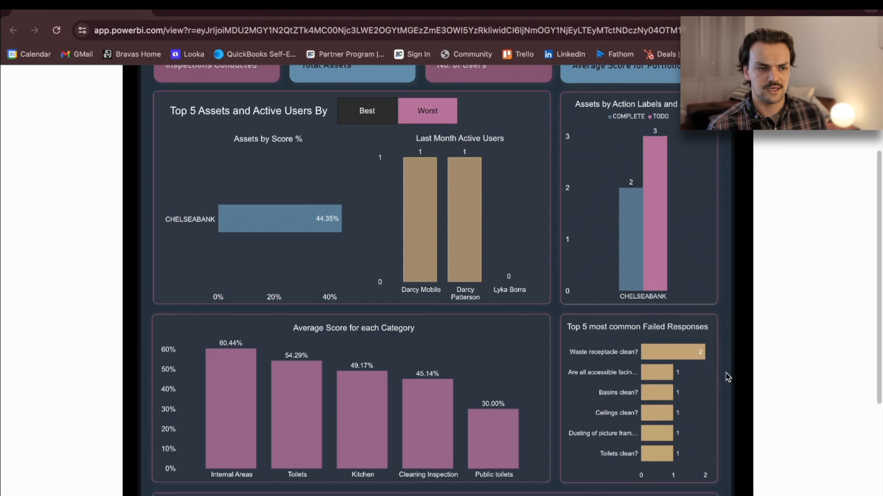
scroll("down", 3)
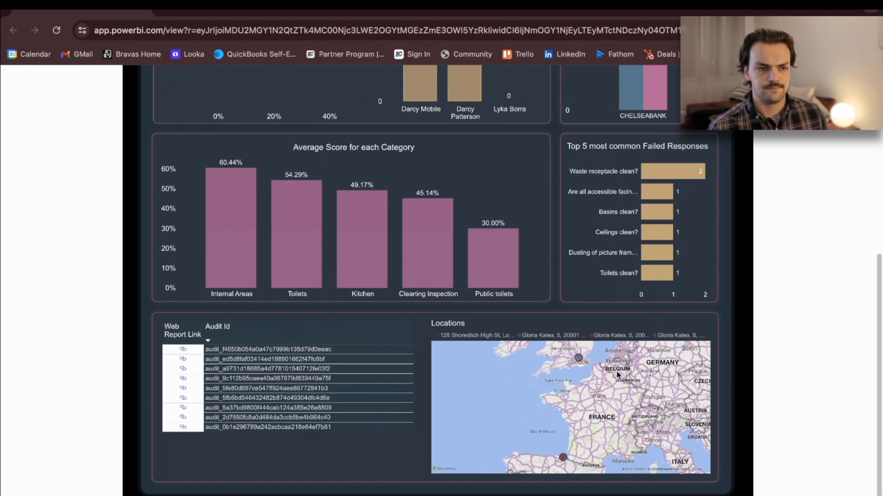
mouse_move(484, 350)
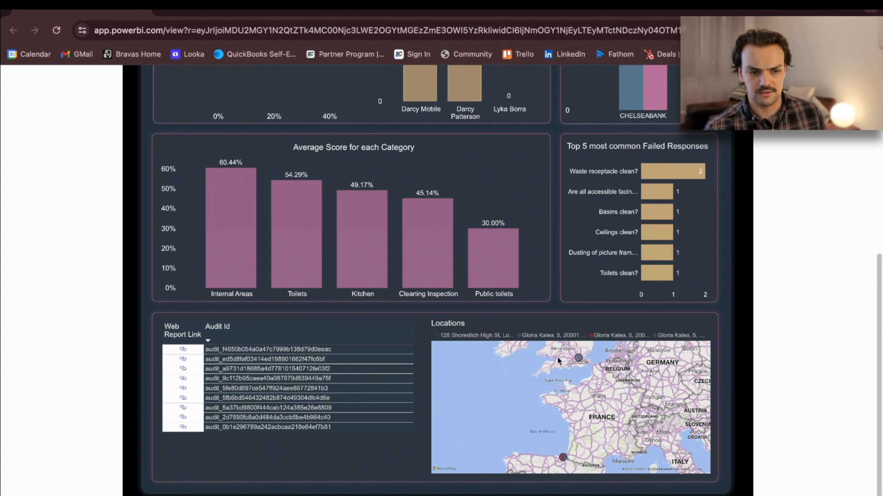
mouse_move(681, 372)
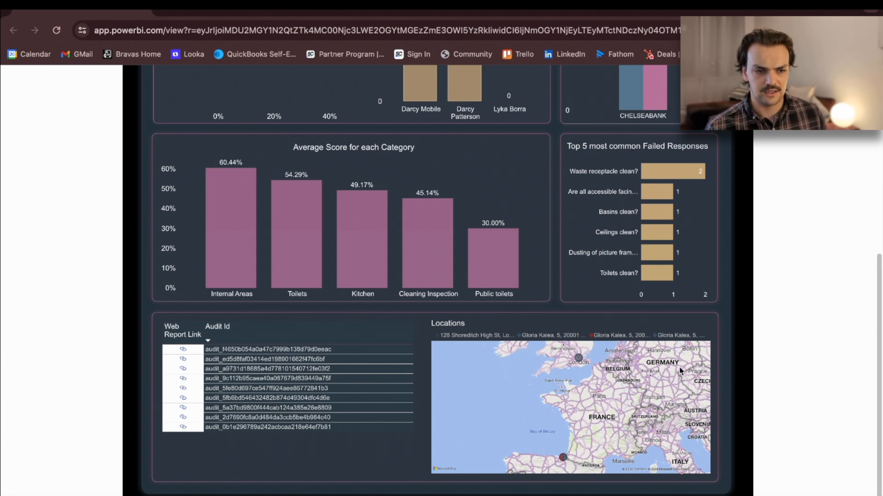
scroll("down", 3)
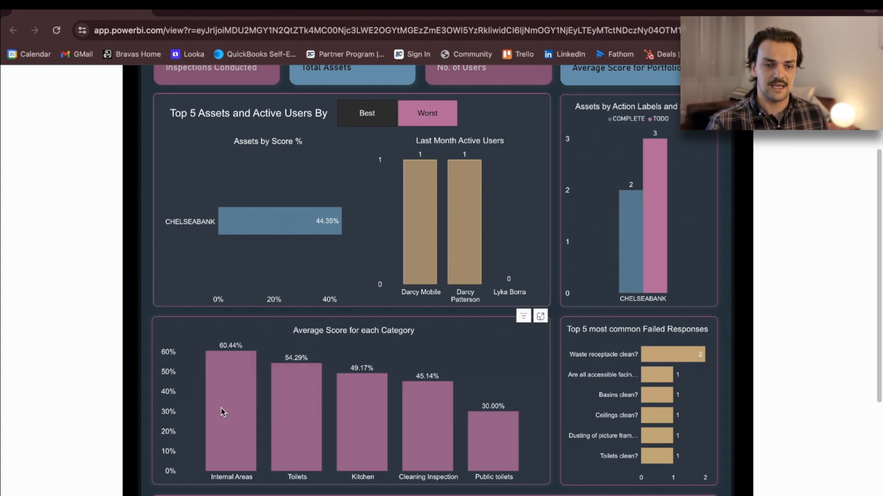
mouse_move(480, 385)
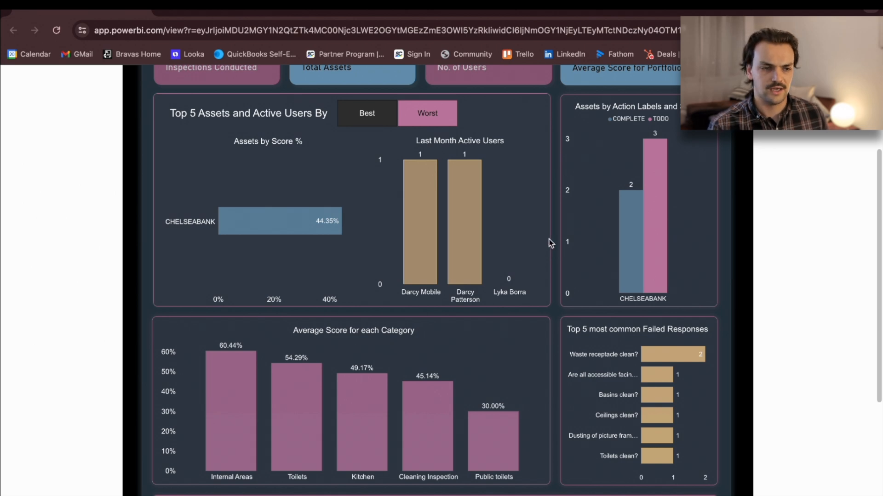
mouse_move(546, 251)
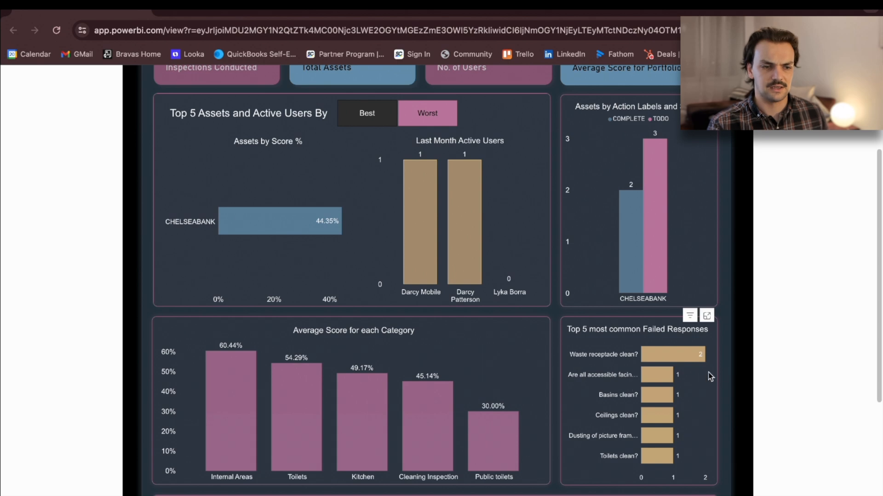
scroll("down", 3)
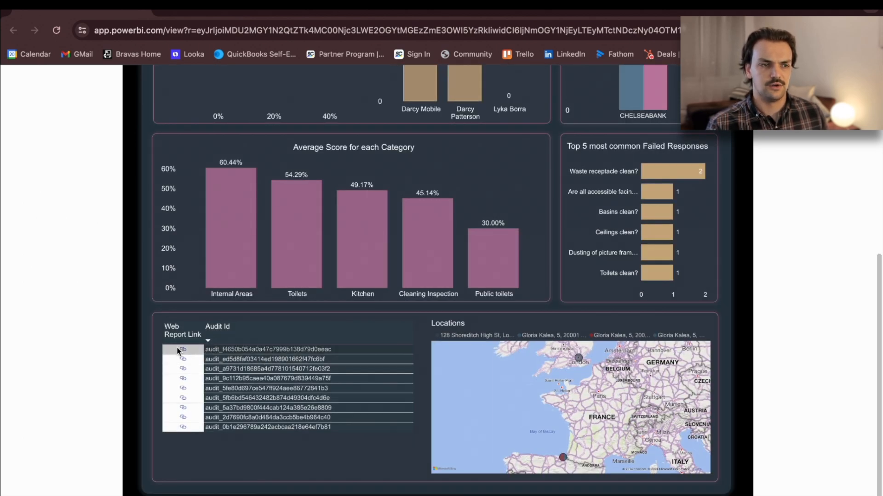
- Open the first Audit Id row's web report and review that incomplete inspection
left_click(183, 349)
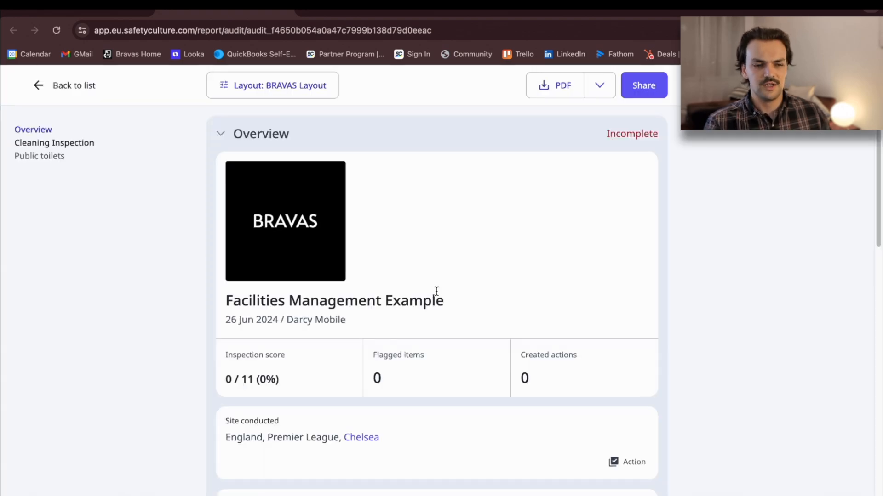
scroll("down", 3)
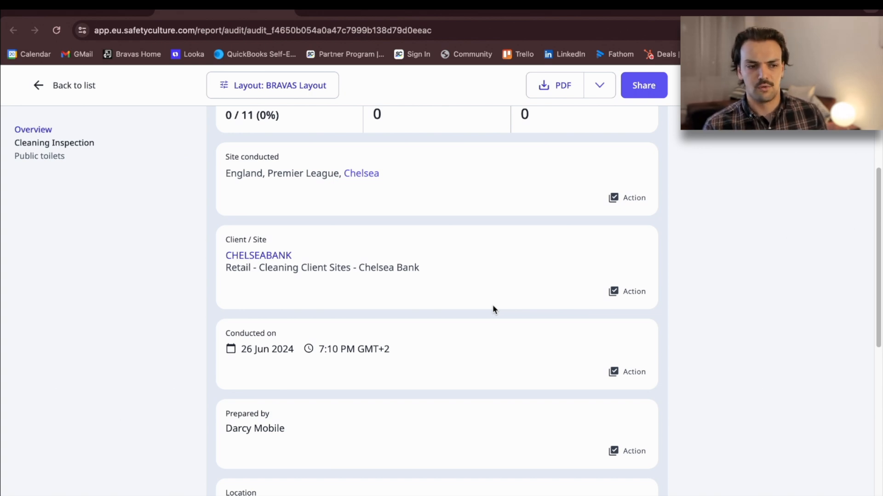
scroll("down", 3)
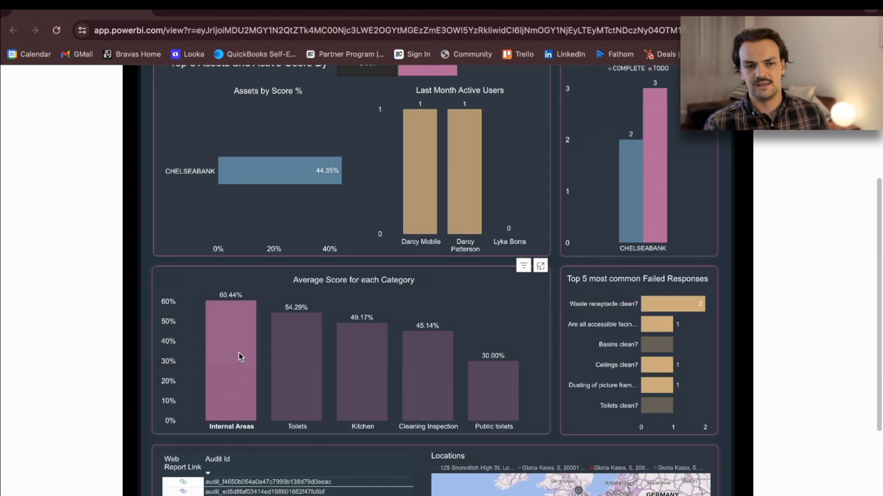
- Cross-filter by the Internal Areas category, then clear all applied report filters
left_click(493, 382)
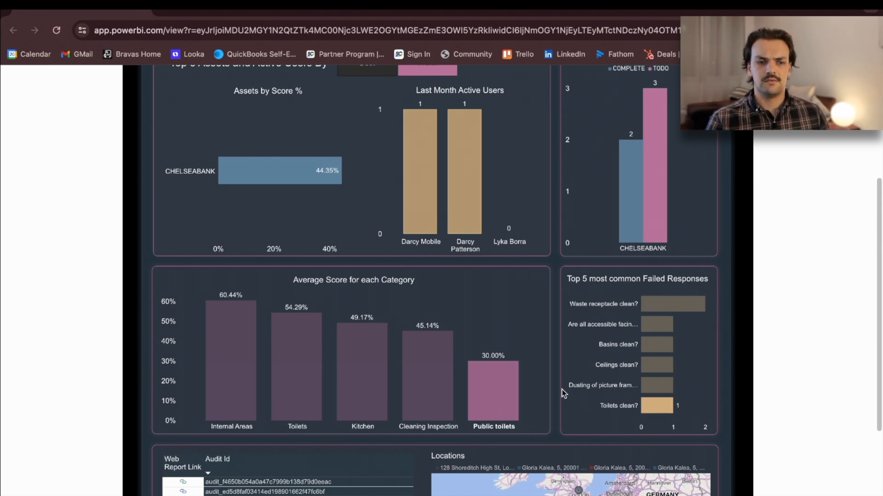
mouse_move(677, 416)
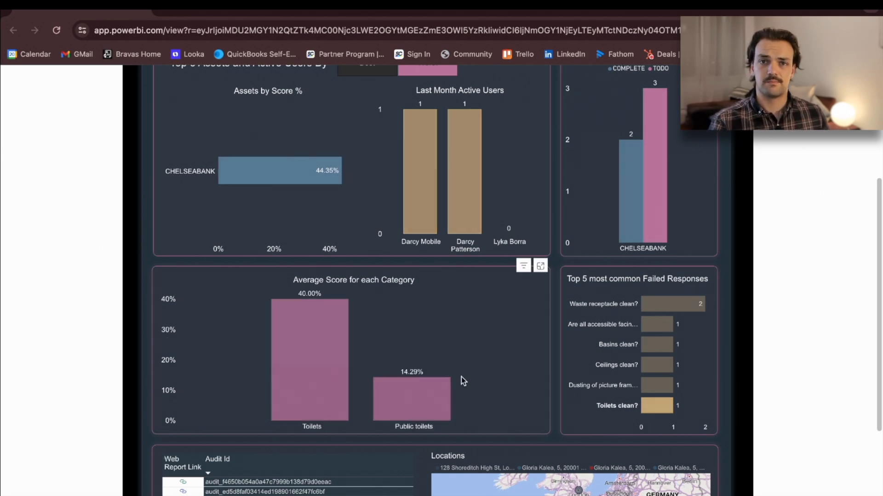
mouse_move(450, 394)
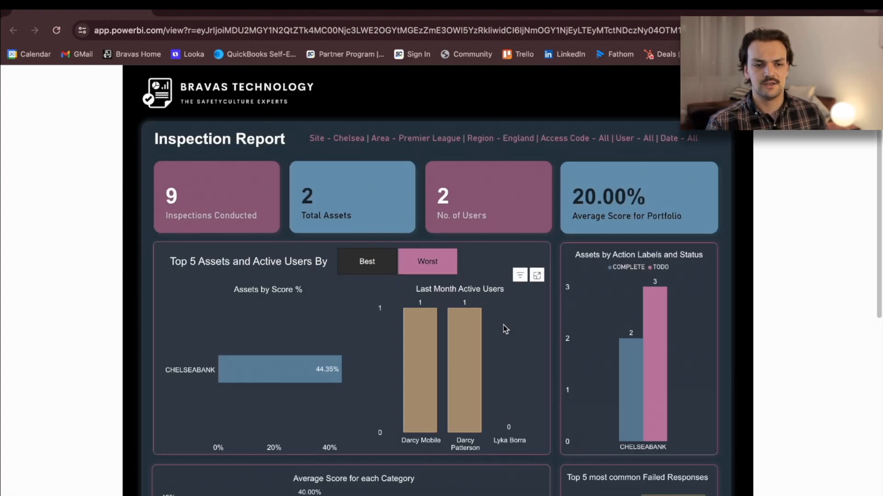
left_click(536, 275)
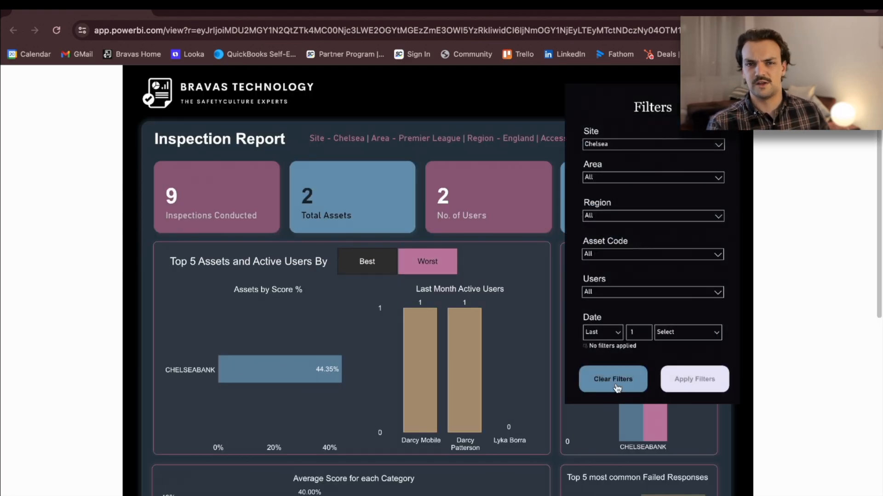
left_click(612, 379)
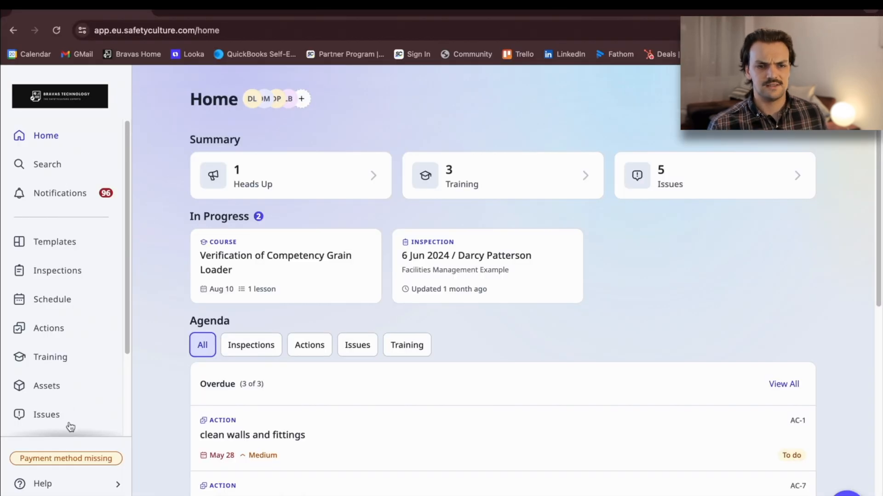
- Go to Issues, view the QR codes list and select the CHELSEA BANK code
left_click(46, 414)
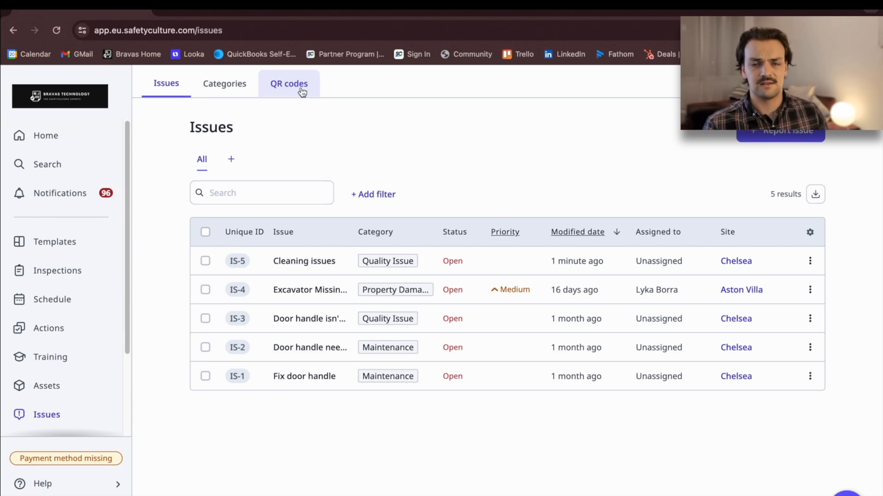
left_click(289, 84)
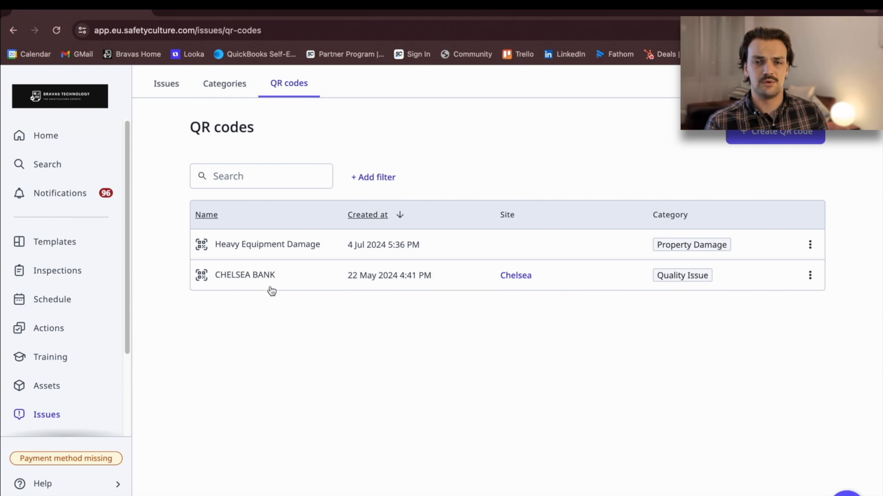
left_click(245, 275)
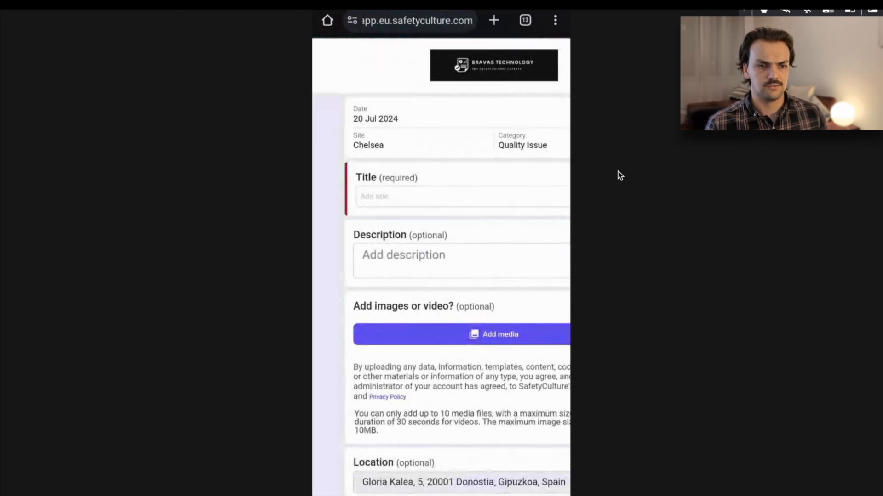
- Title the Chelsea issue report 'Basin is not clean'
left_click(461, 197)
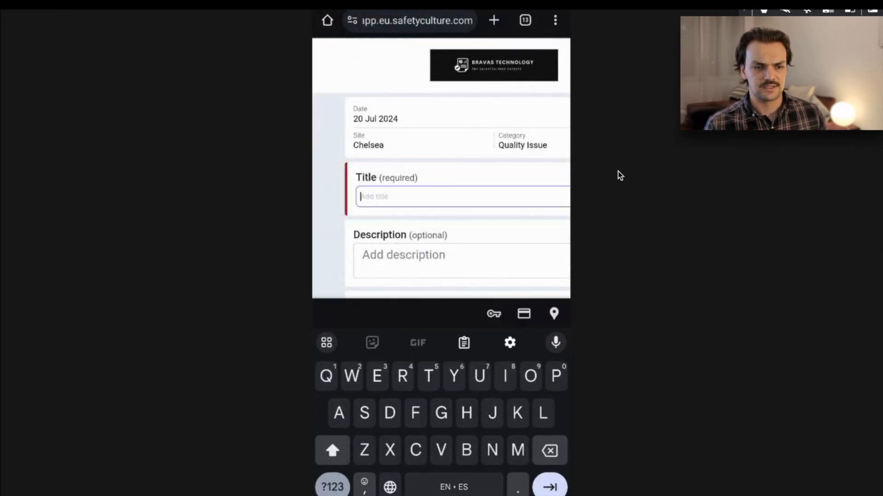
type("Basin is not")
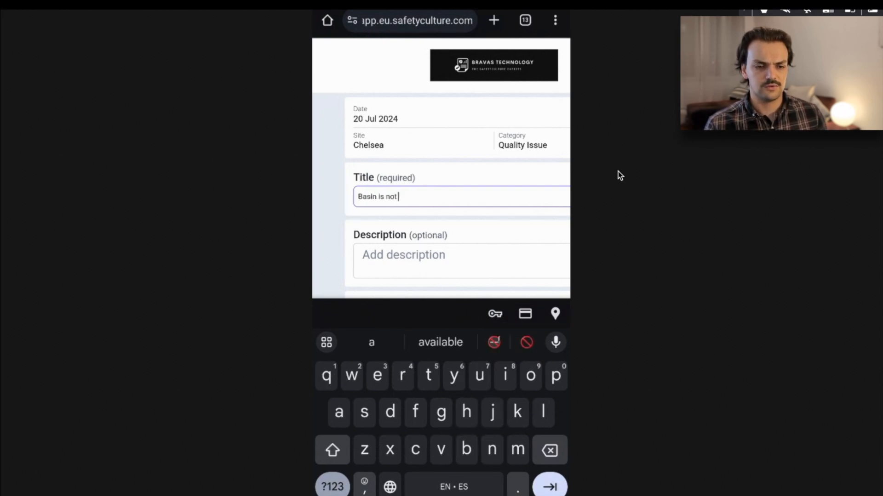
type("clean")
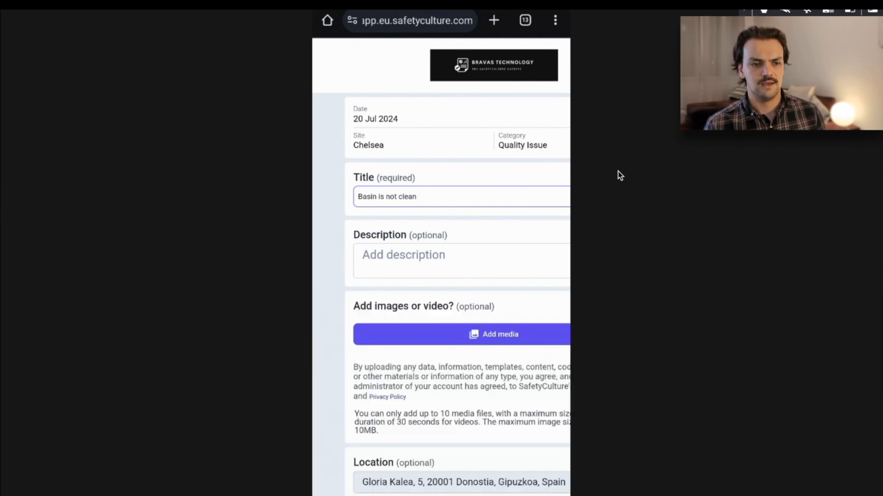
scroll("down", 3)
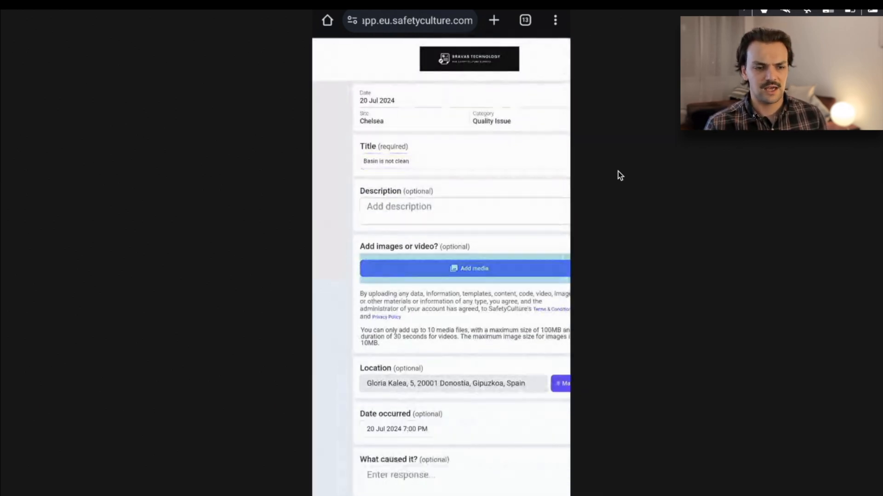
- Add media by taking and accepting a camera photo of the basin
left_click(465, 267)
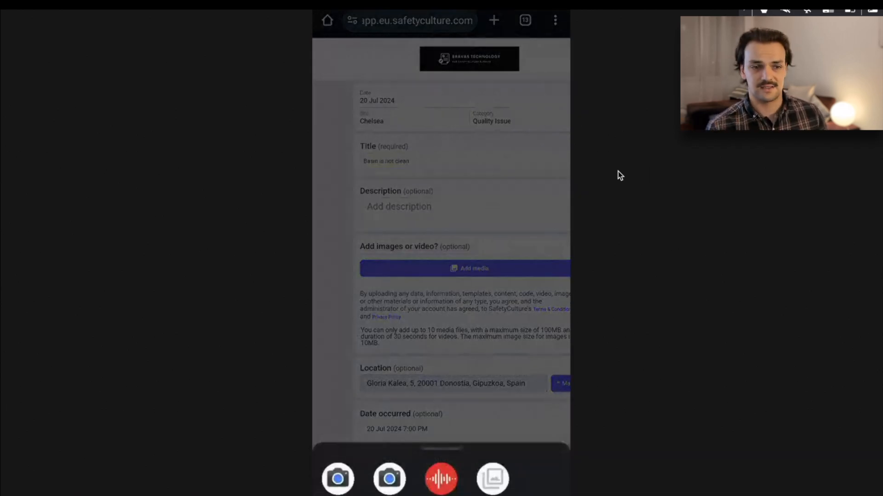
left_click(337, 478)
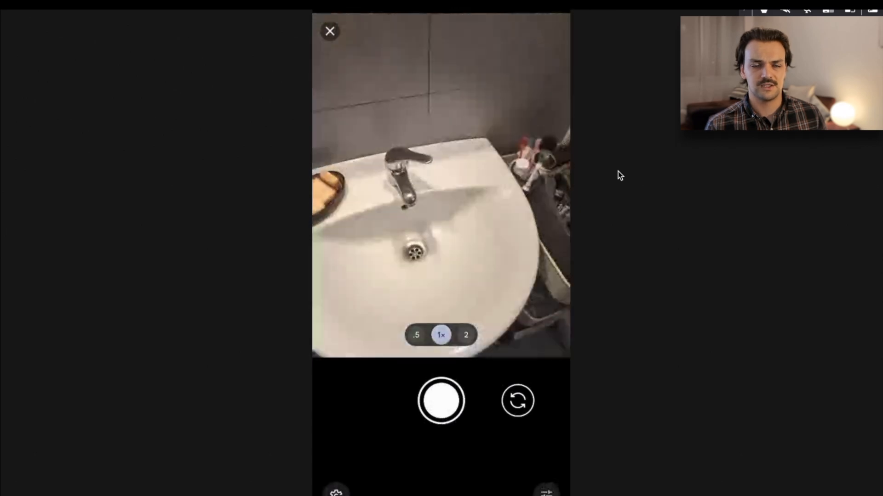
left_click(441, 400)
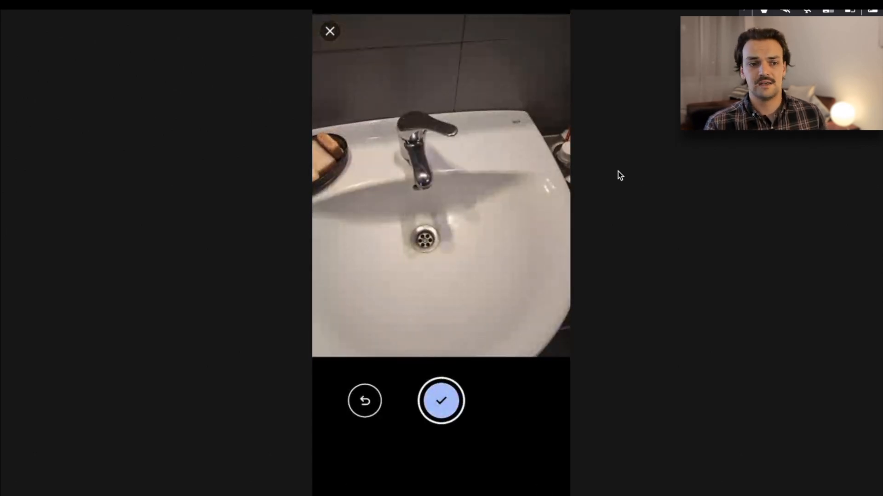
left_click(441, 400)
type("Cleaning")
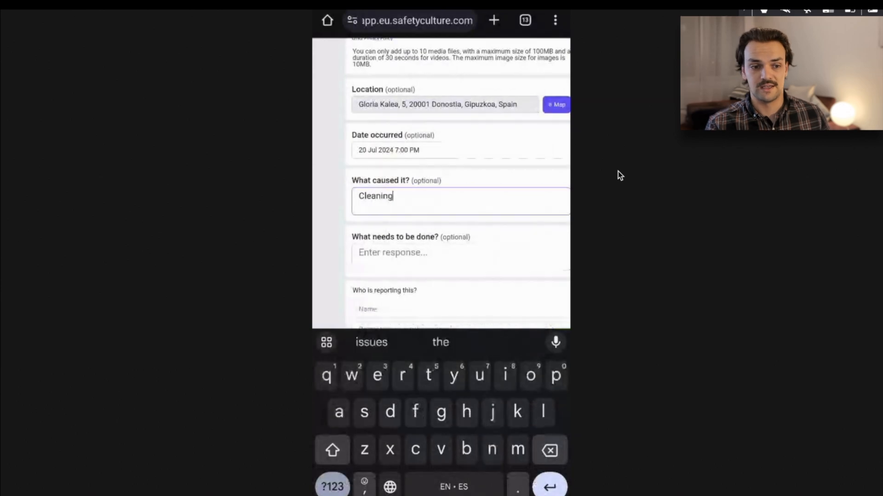
- Fill in the cause: 'Cleaner did not Clean bathrooms at all'
type("e")
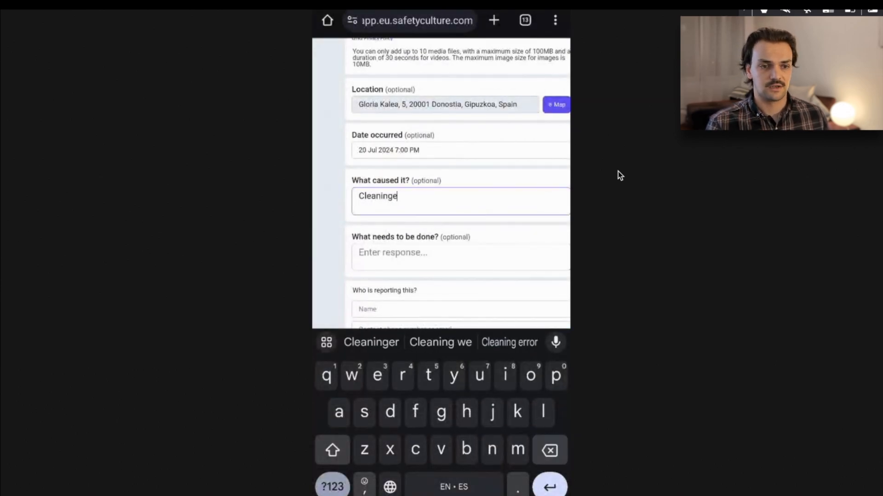
type("Cleaner did not Clean bathrooms at all")
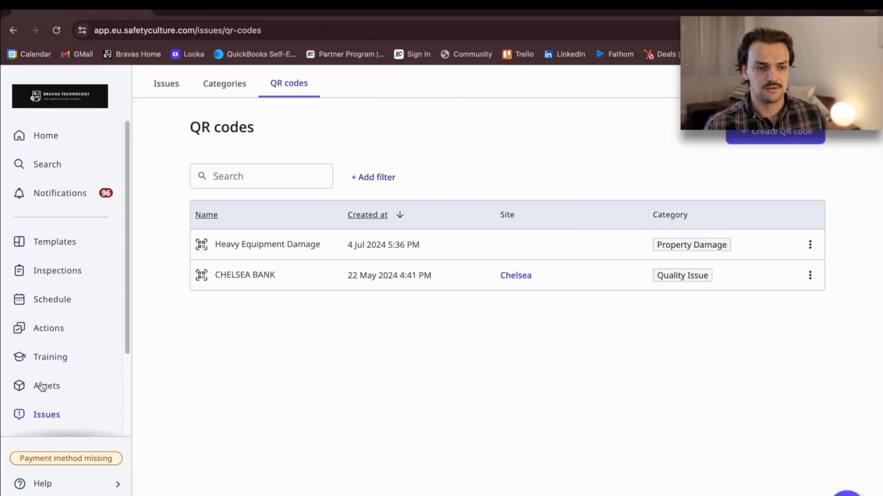
- Open issue IS-6 'Basin is not clean' from the Issues list and set its status to Resolved
left_click(166, 84)
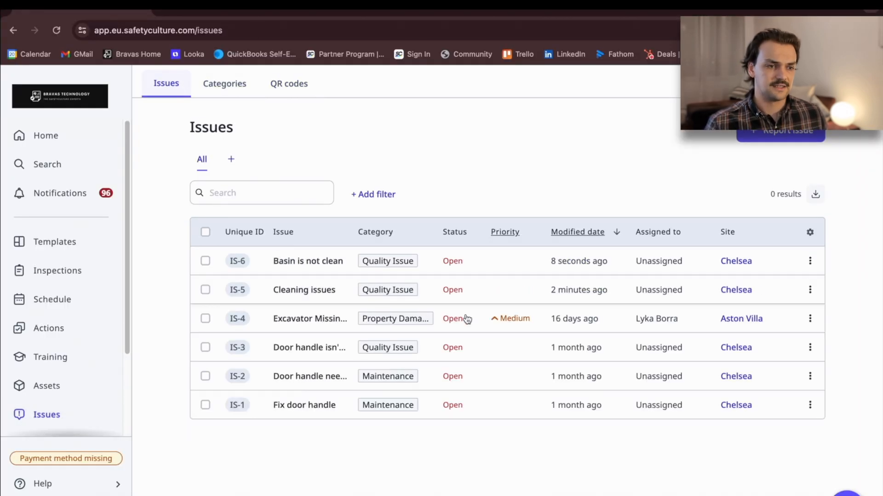
left_click(307, 260)
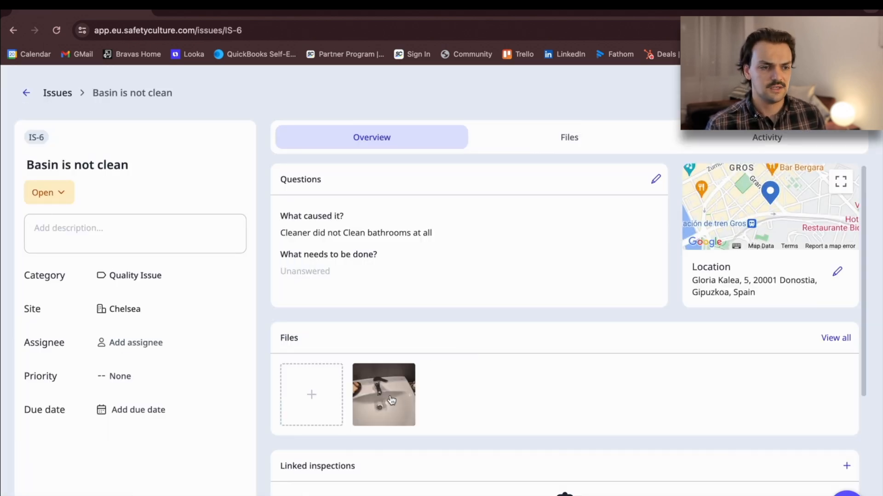
left_click(383, 395)
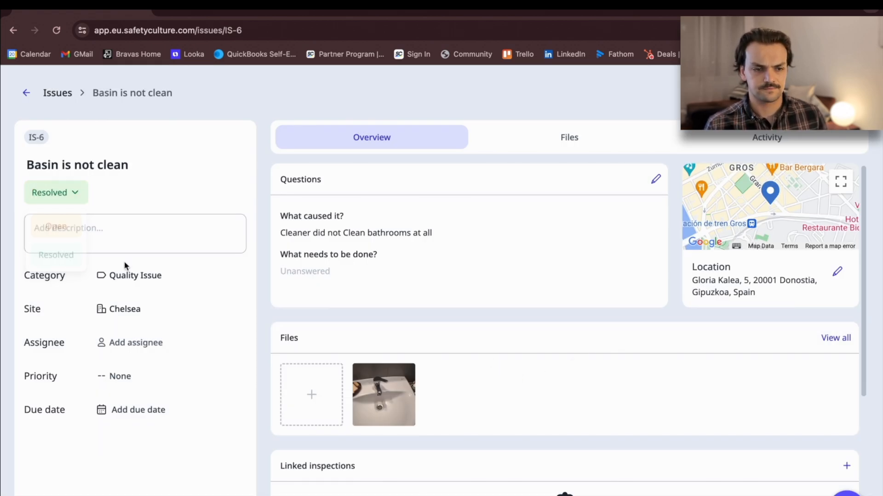
- In the Activity tab, assign the issue to Darcy Mobile
left_click(766, 137)
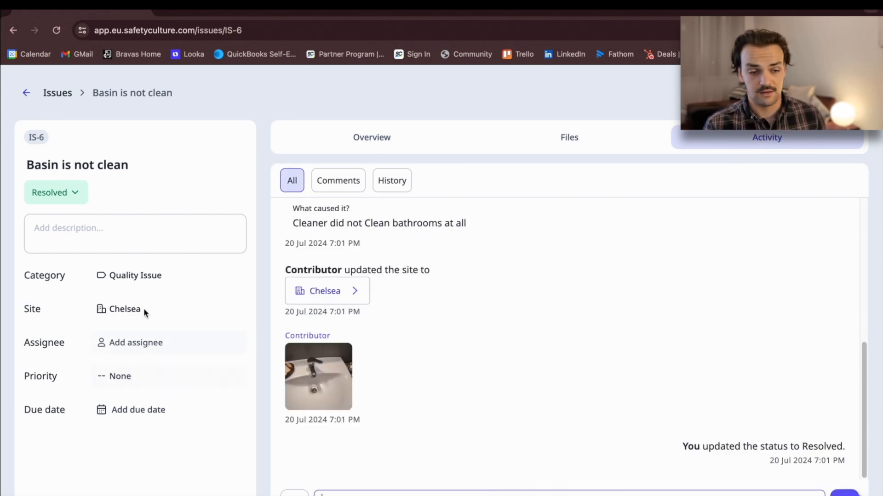
left_click(135, 342)
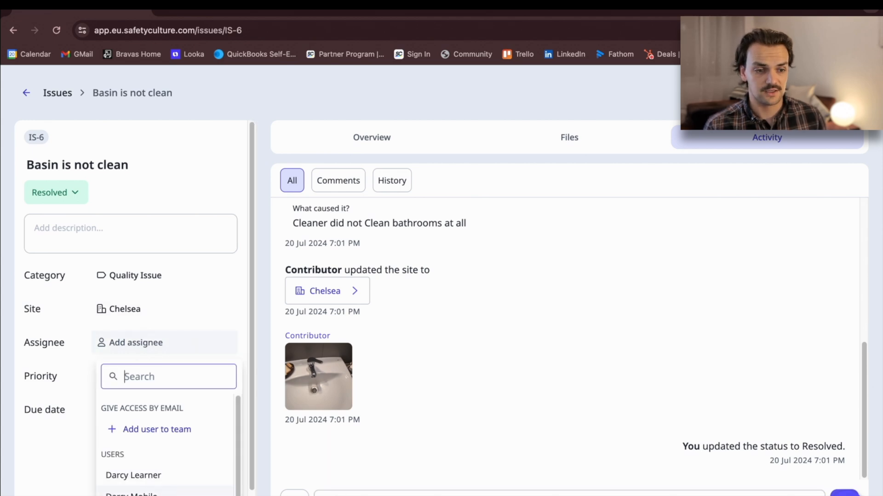
left_click(131, 495)
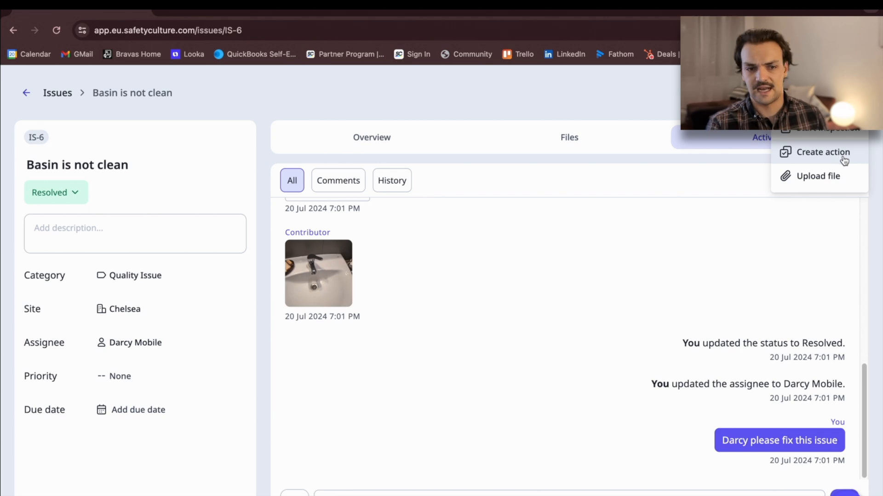
- Create an action from the issue titled 'Clean the basin, client has complained'
left_click(823, 151)
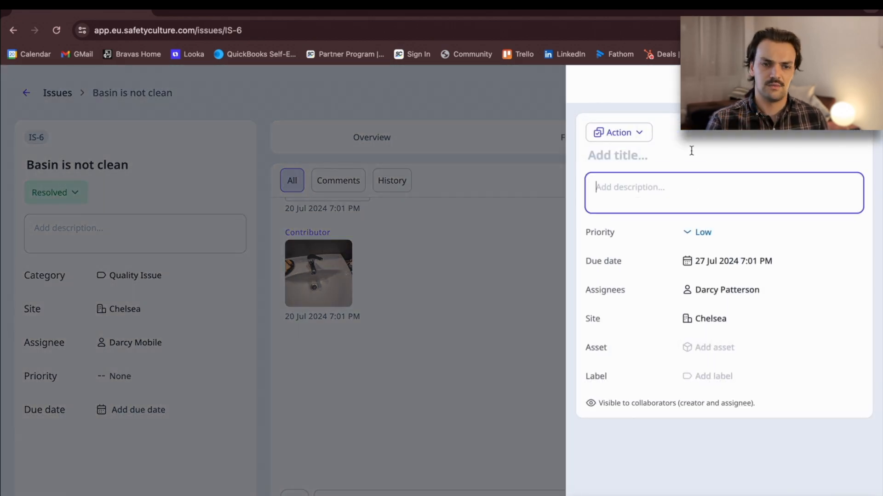
type("Clean the basin")
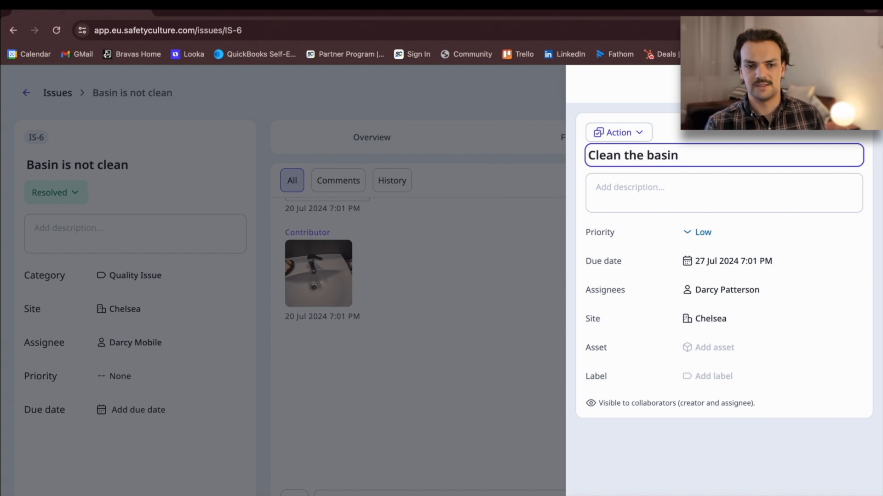
type(", client has com")
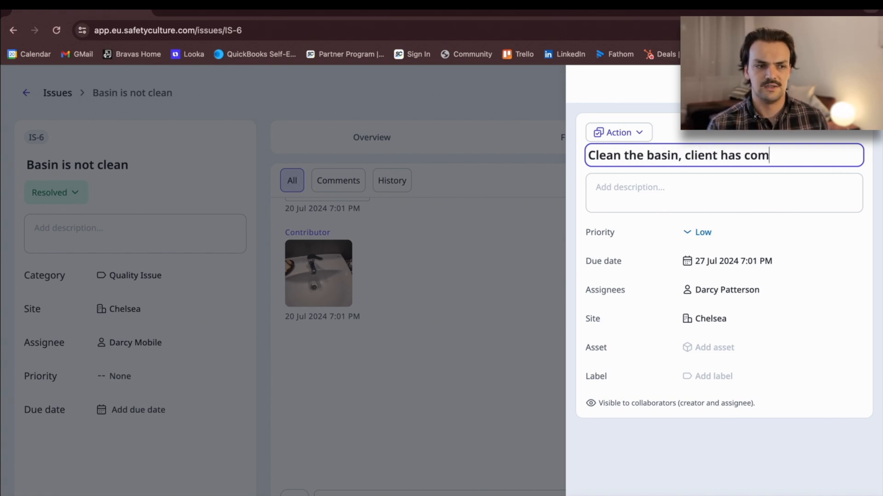
type("plained")
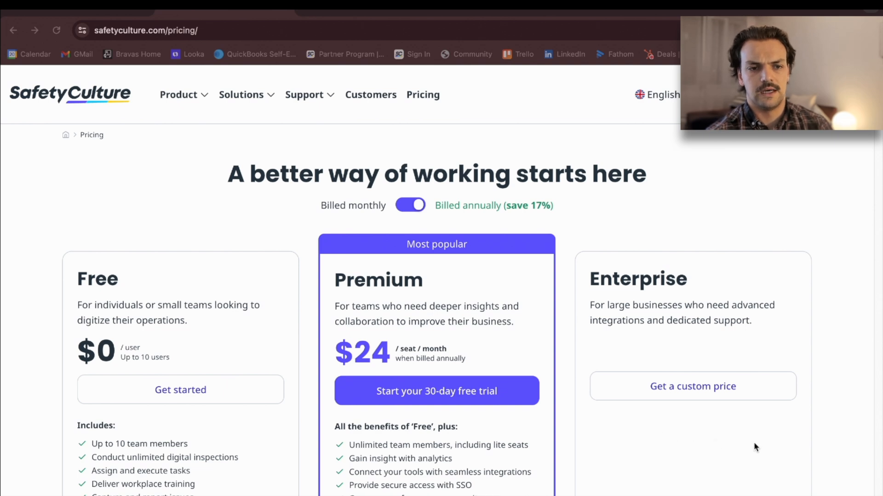
- Scroll the pricing page through the Free, Premium and Enterprise plans to the $5 lite seats offer
scroll("down", 3)
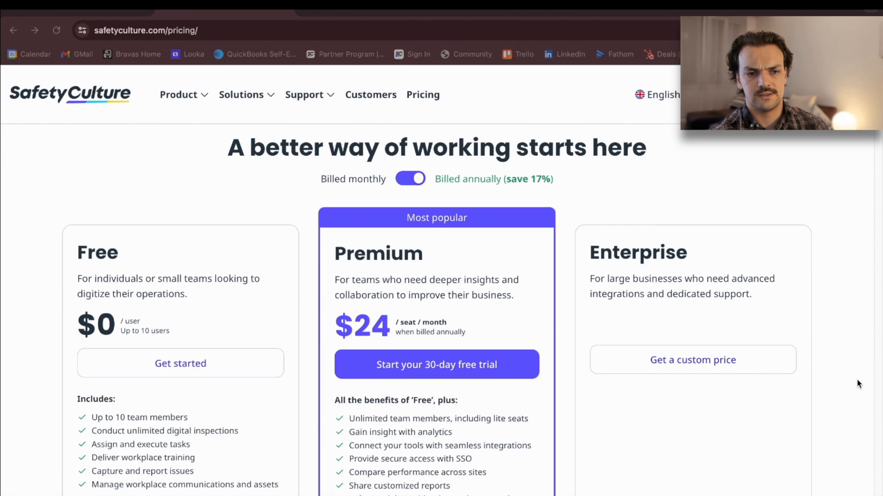
scroll("down", 3)
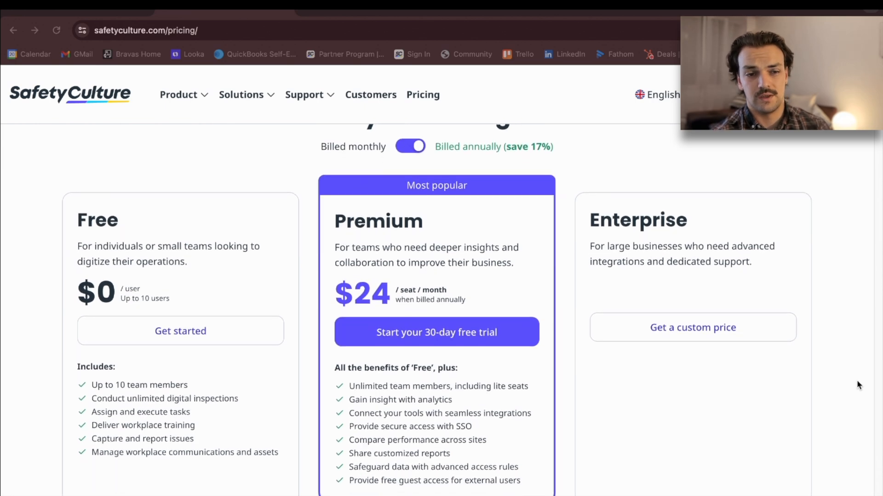
scroll("down", 3)
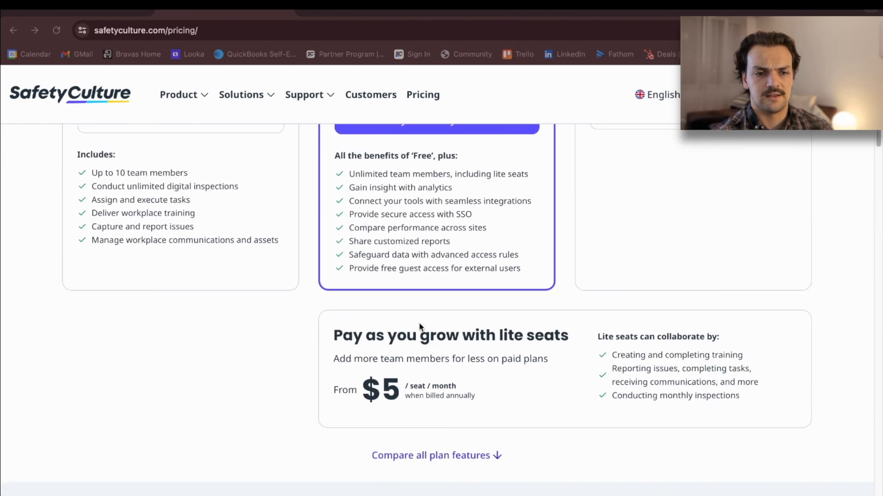
scroll("up", 3)
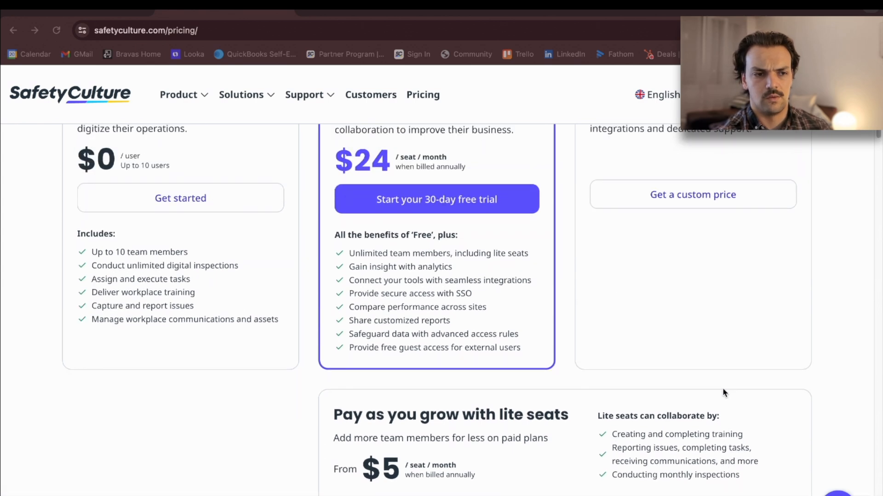